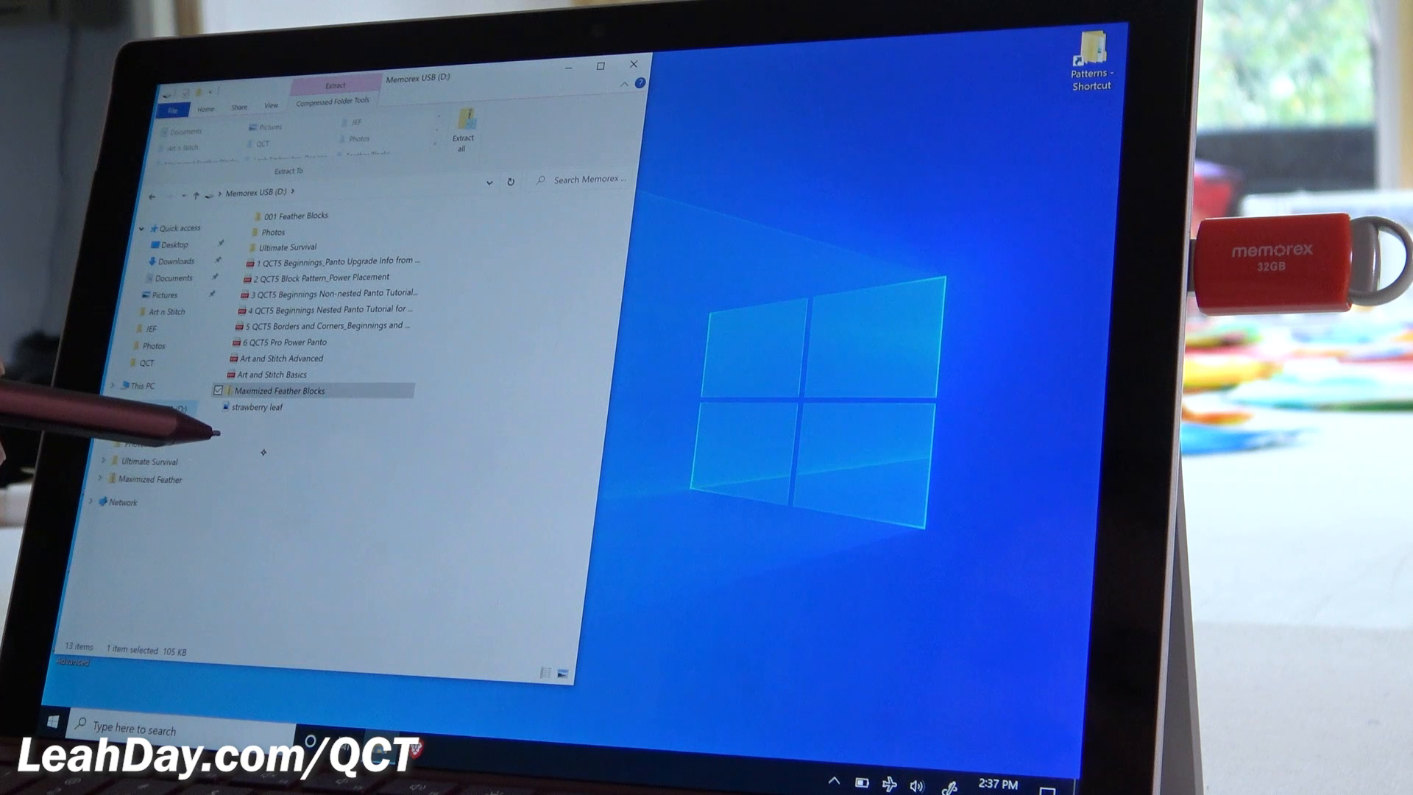
# Extract the Maximized Feather Blocks zip into a new folder on the flash drive
pyautogui.click(121, 386)
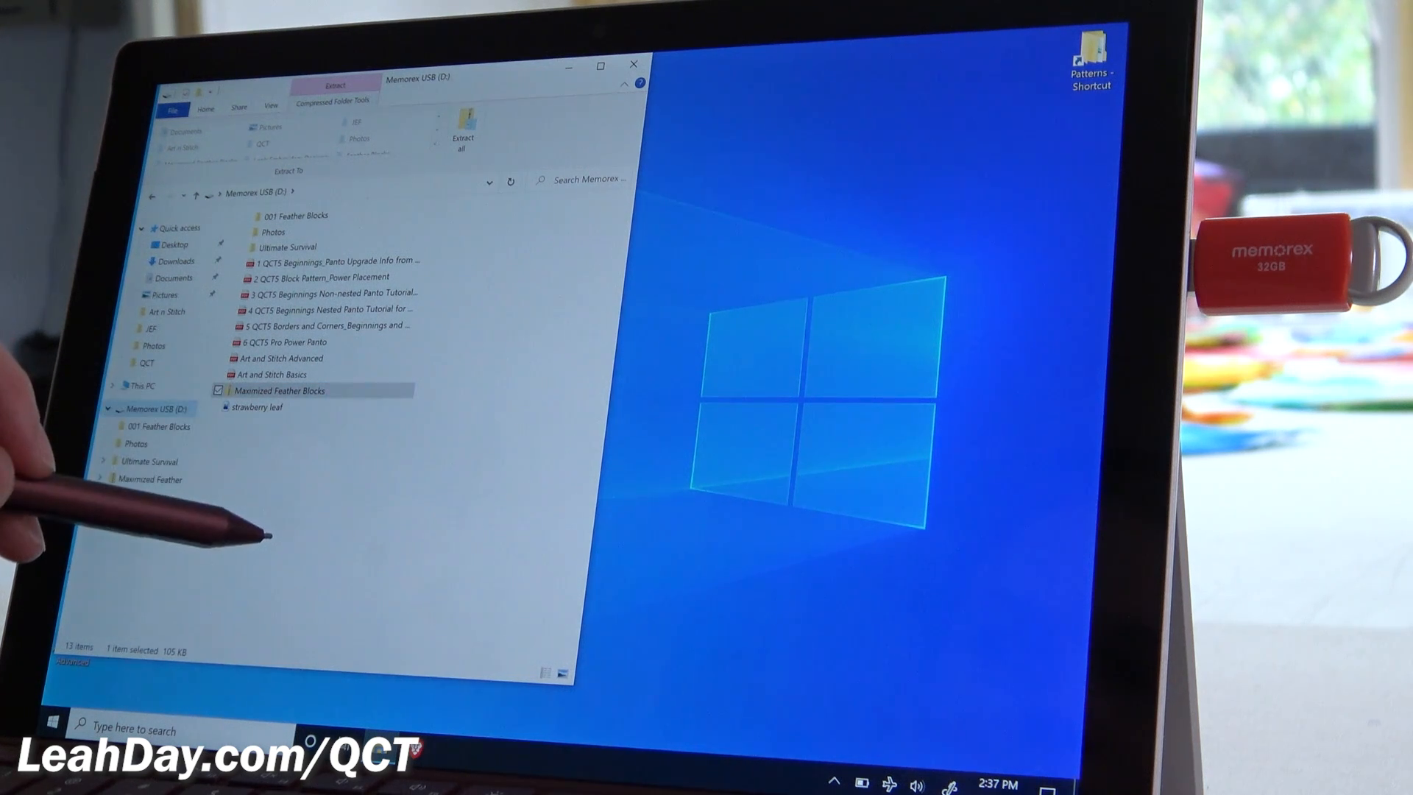
pyautogui.click(109, 409)
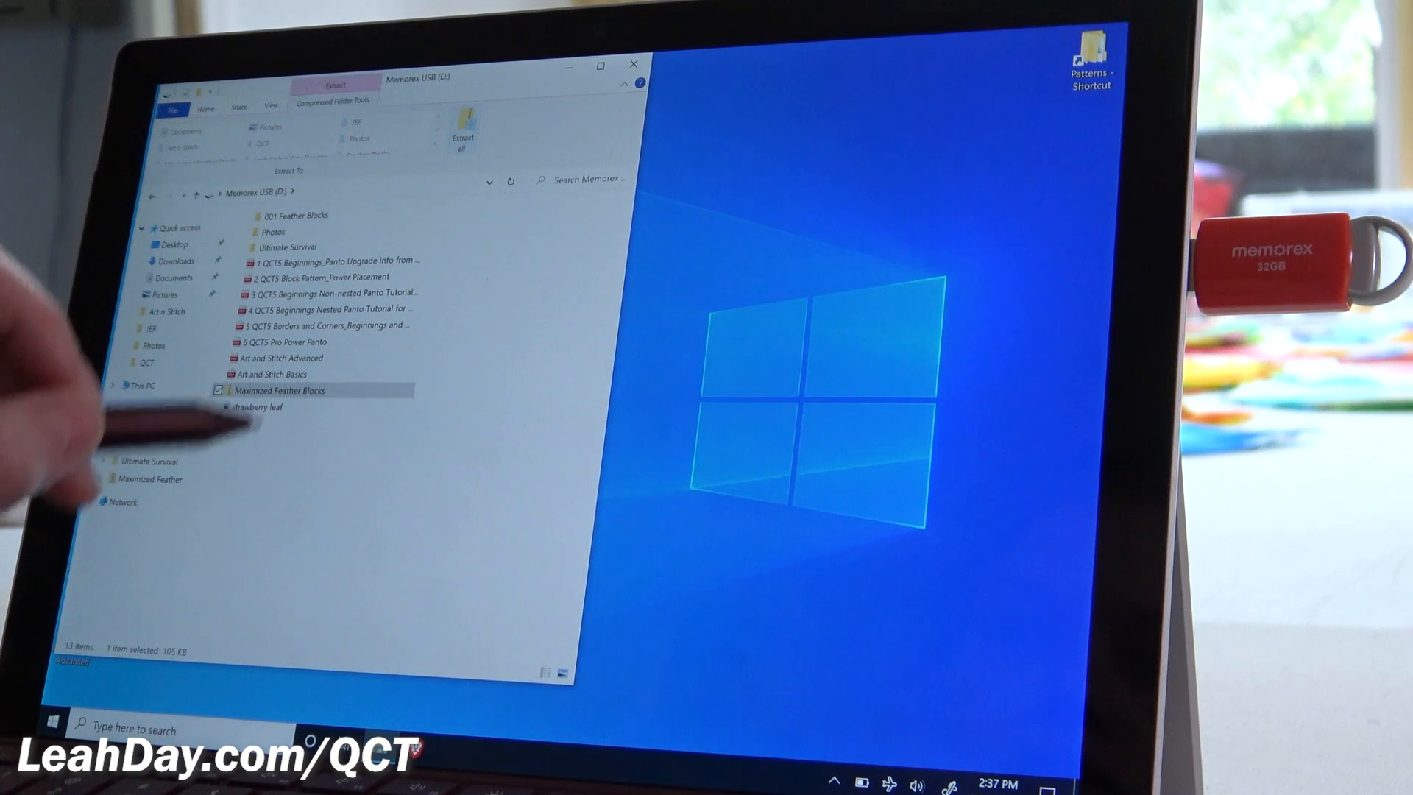
pyautogui.click(462, 142)
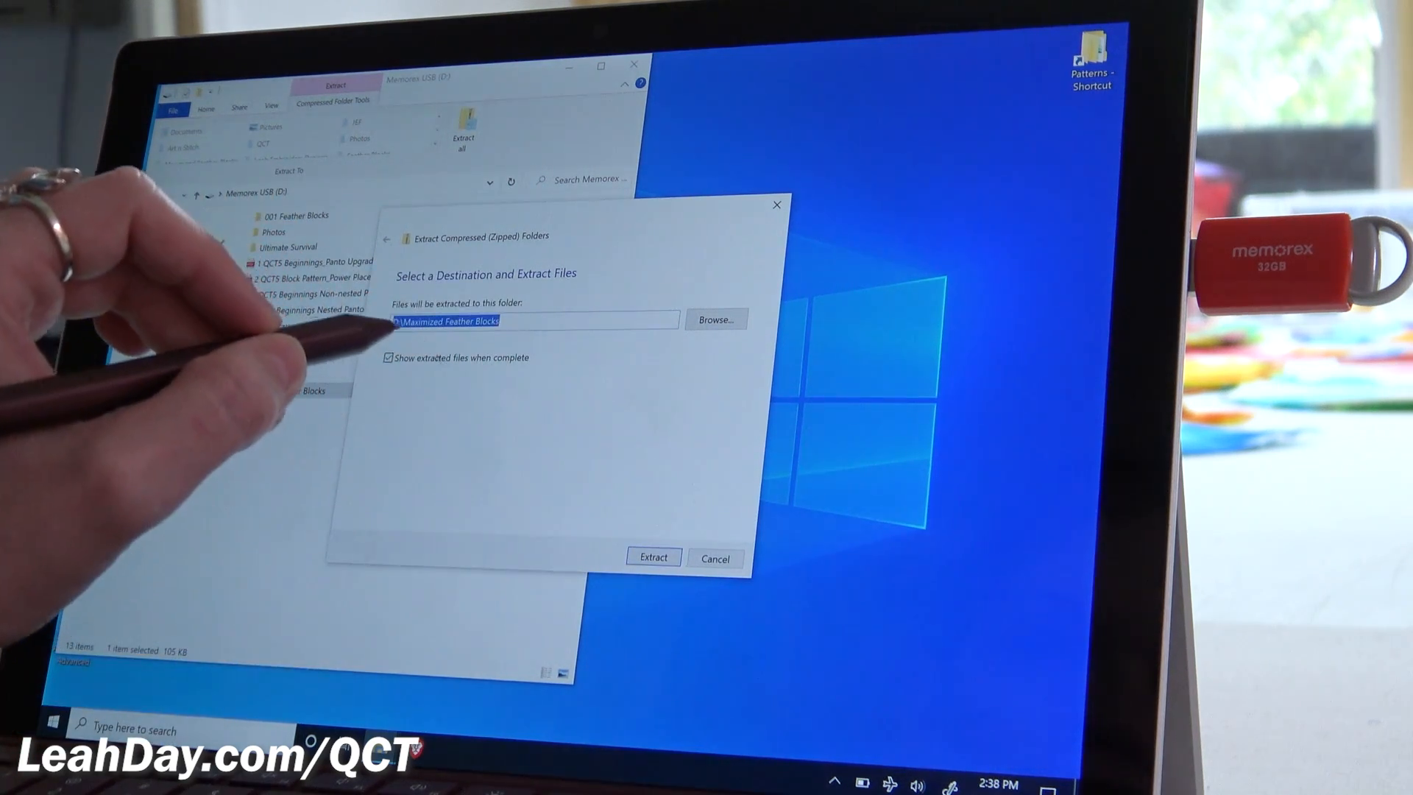
pyautogui.moveTo(378, 298)
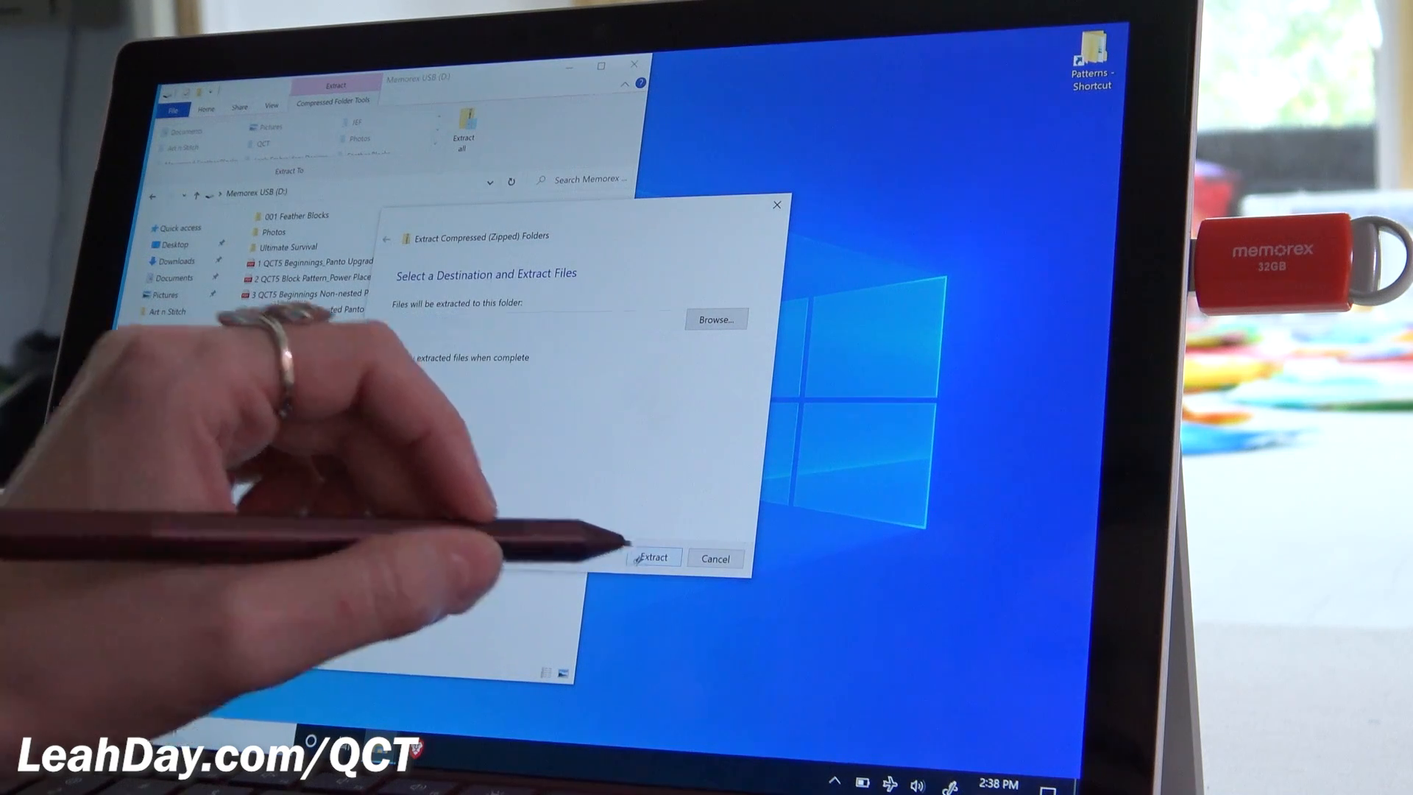
pyautogui.click(651, 557)
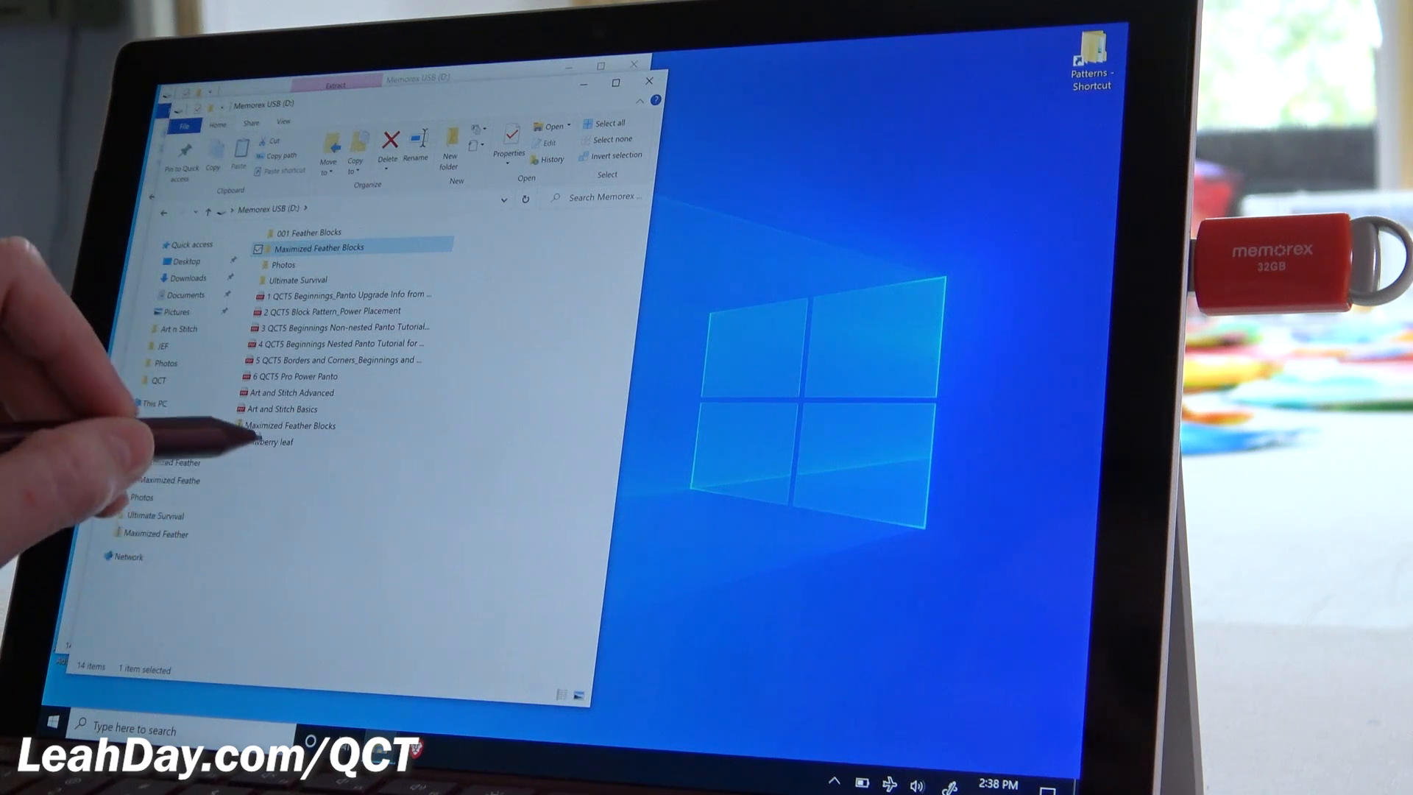
# Permanently delete the zipped Maximized Feather Blocks archive from the flash drive
pyautogui.click(270, 441)
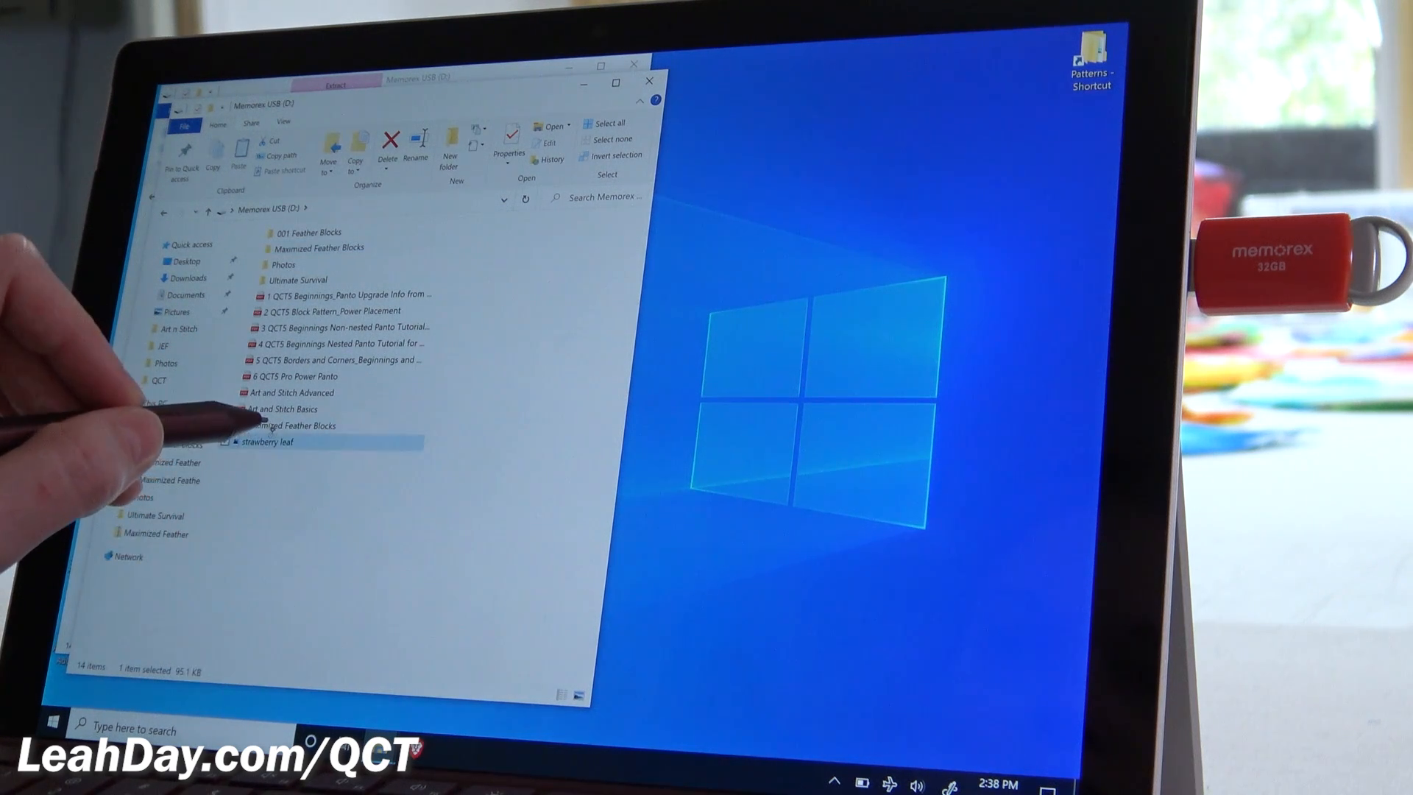
pyautogui.click(315, 424)
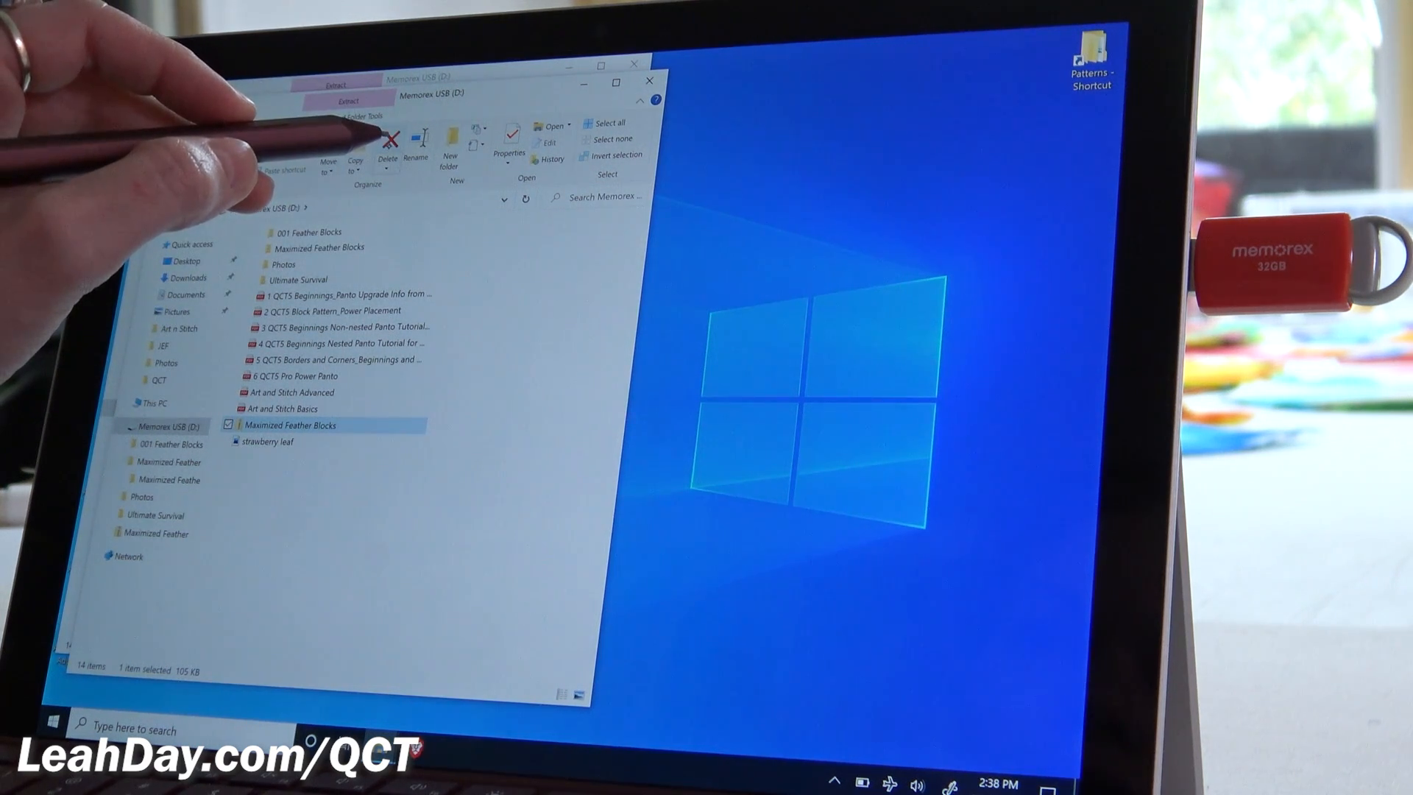
pyautogui.click(386, 148)
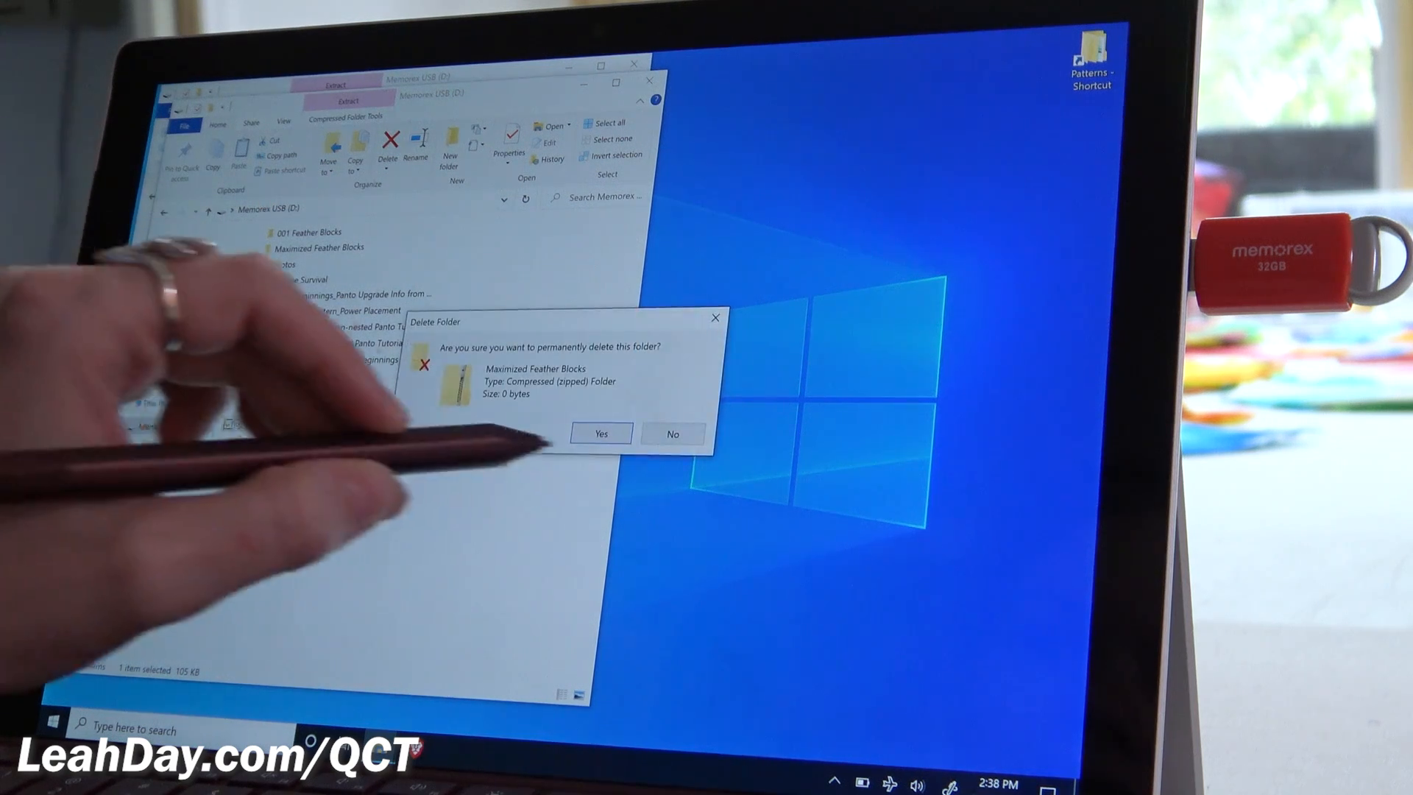
pyautogui.click(601, 433)
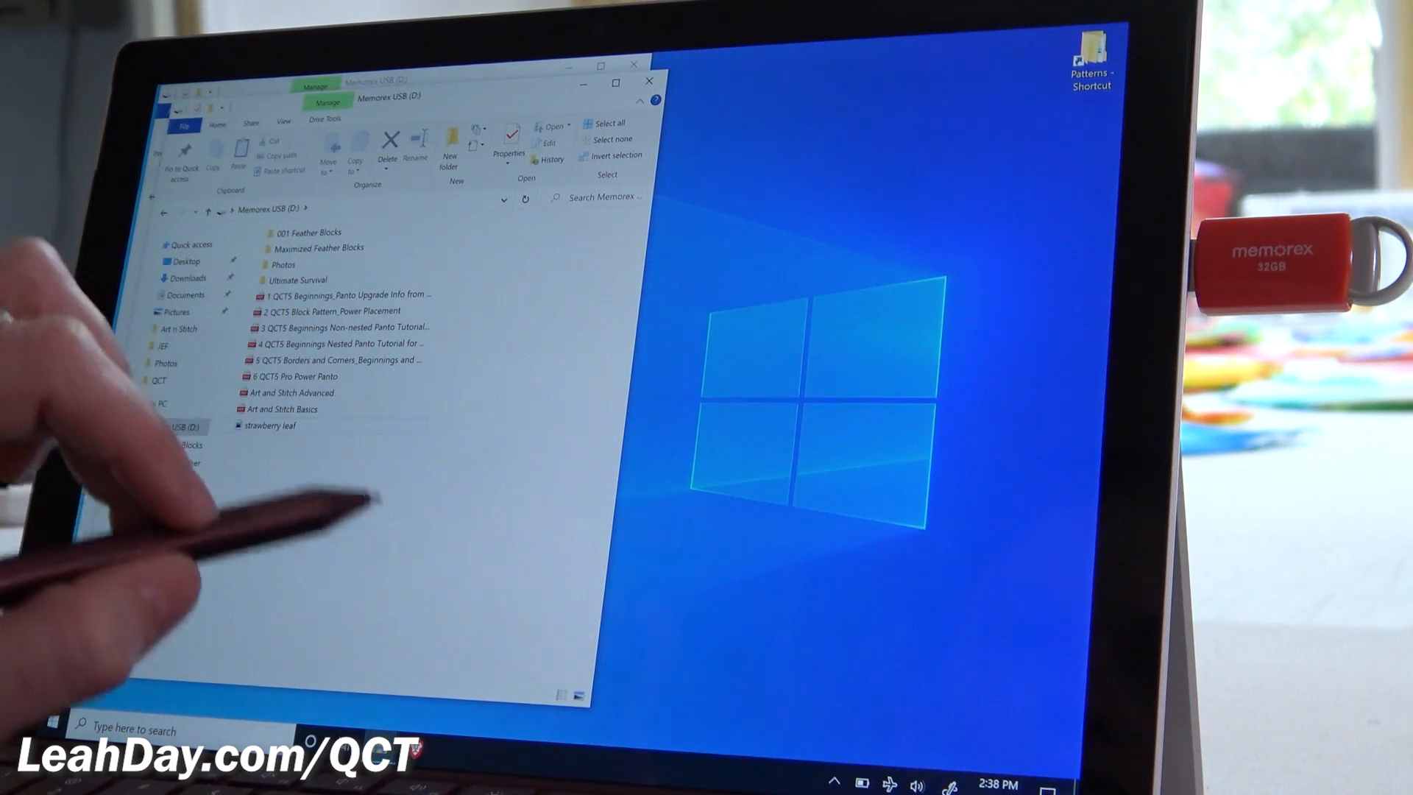
pyautogui.click(150, 426)
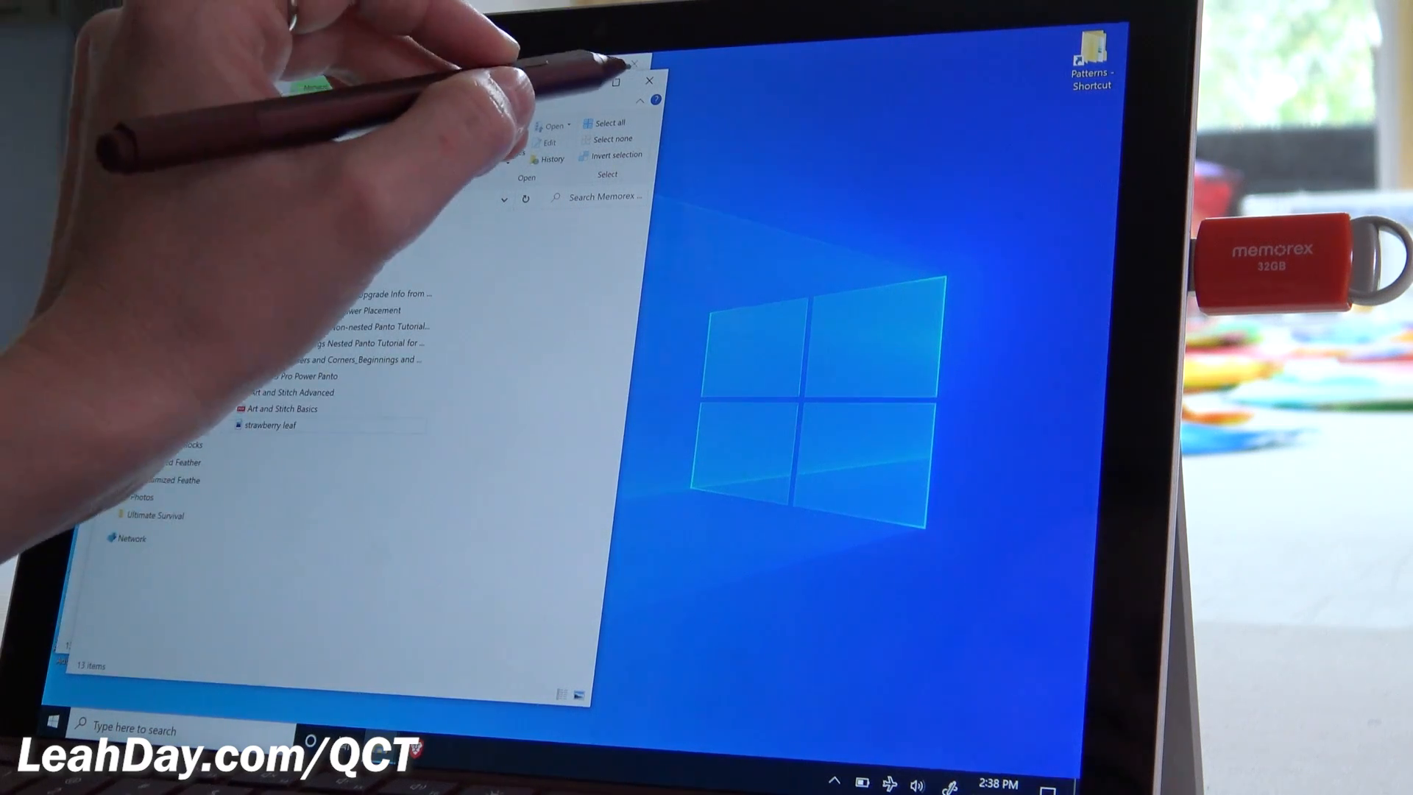
# Close File Explorer, run QCT5 in simulation mode, and accept the Select & Sew safe area width and depth
pyautogui.click(647, 81)
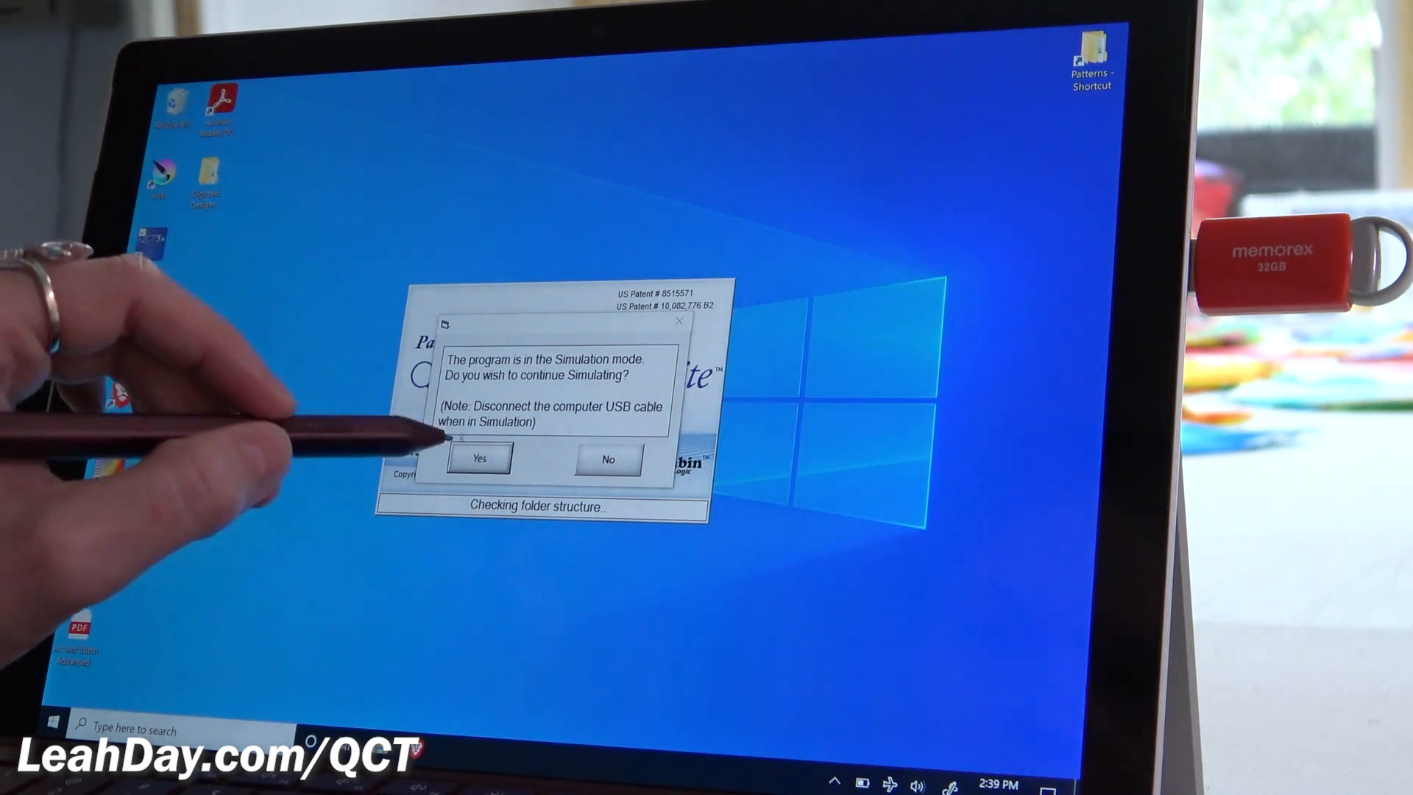
pyautogui.click(479, 458)
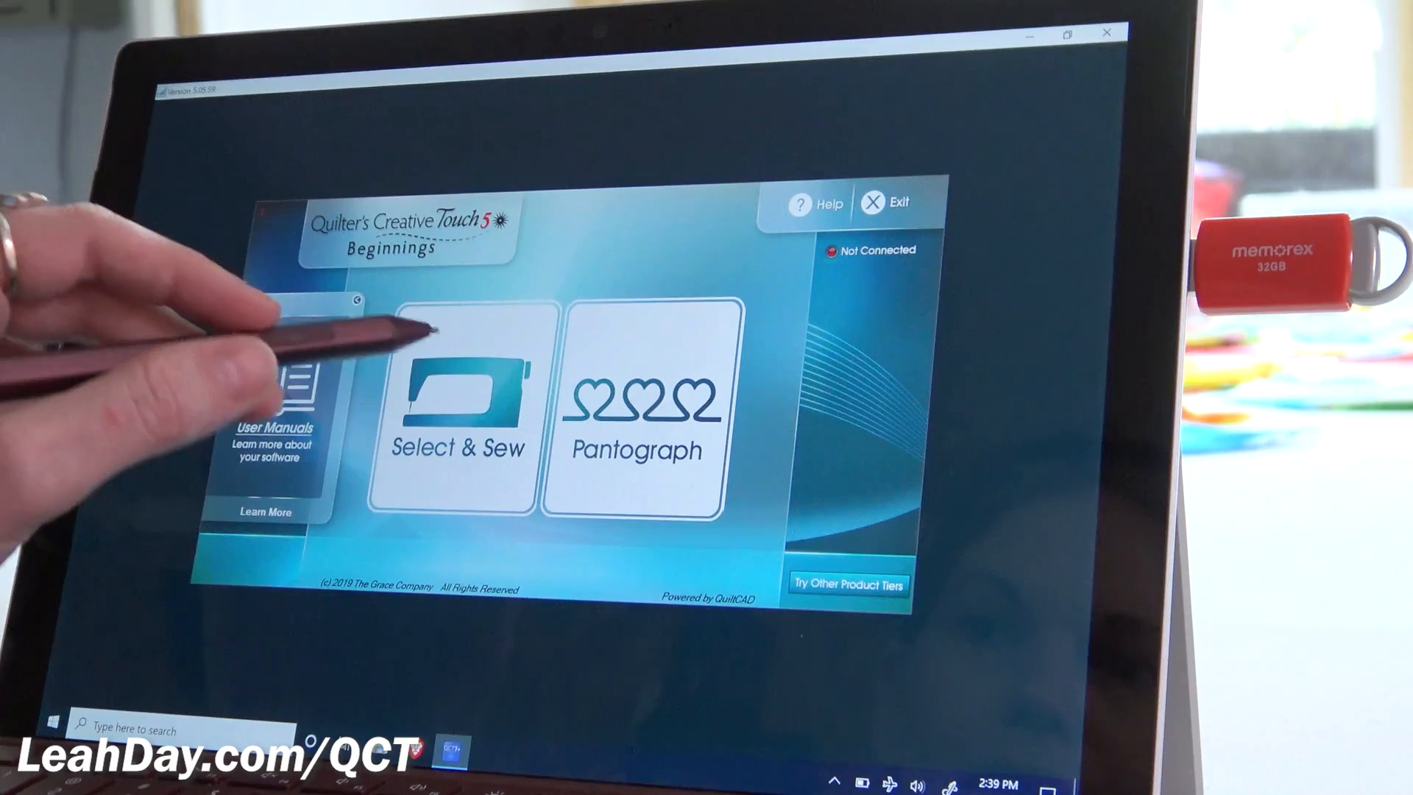
pyautogui.click(453, 409)
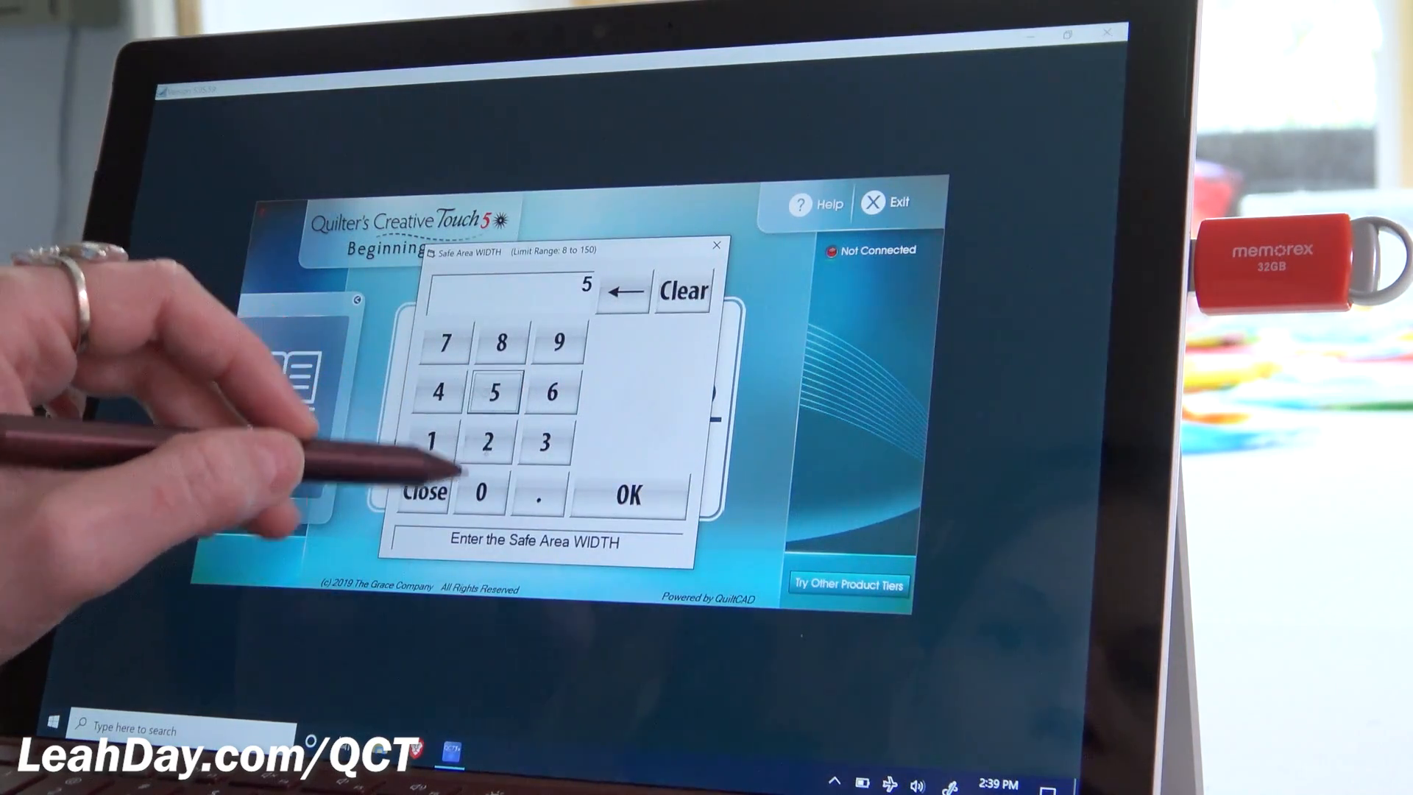
pyautogui.click(627, 493)
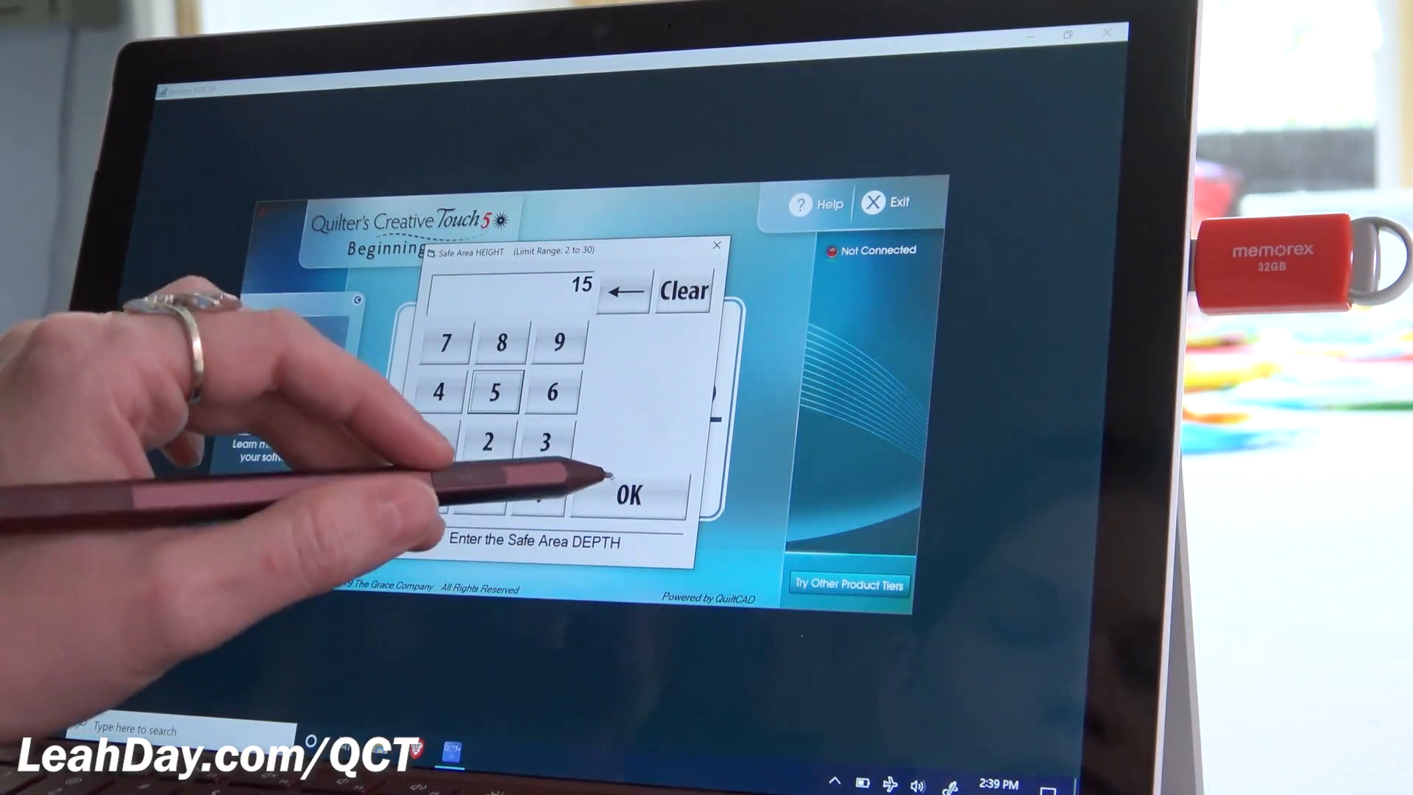
pyautogui.click(629, 496)
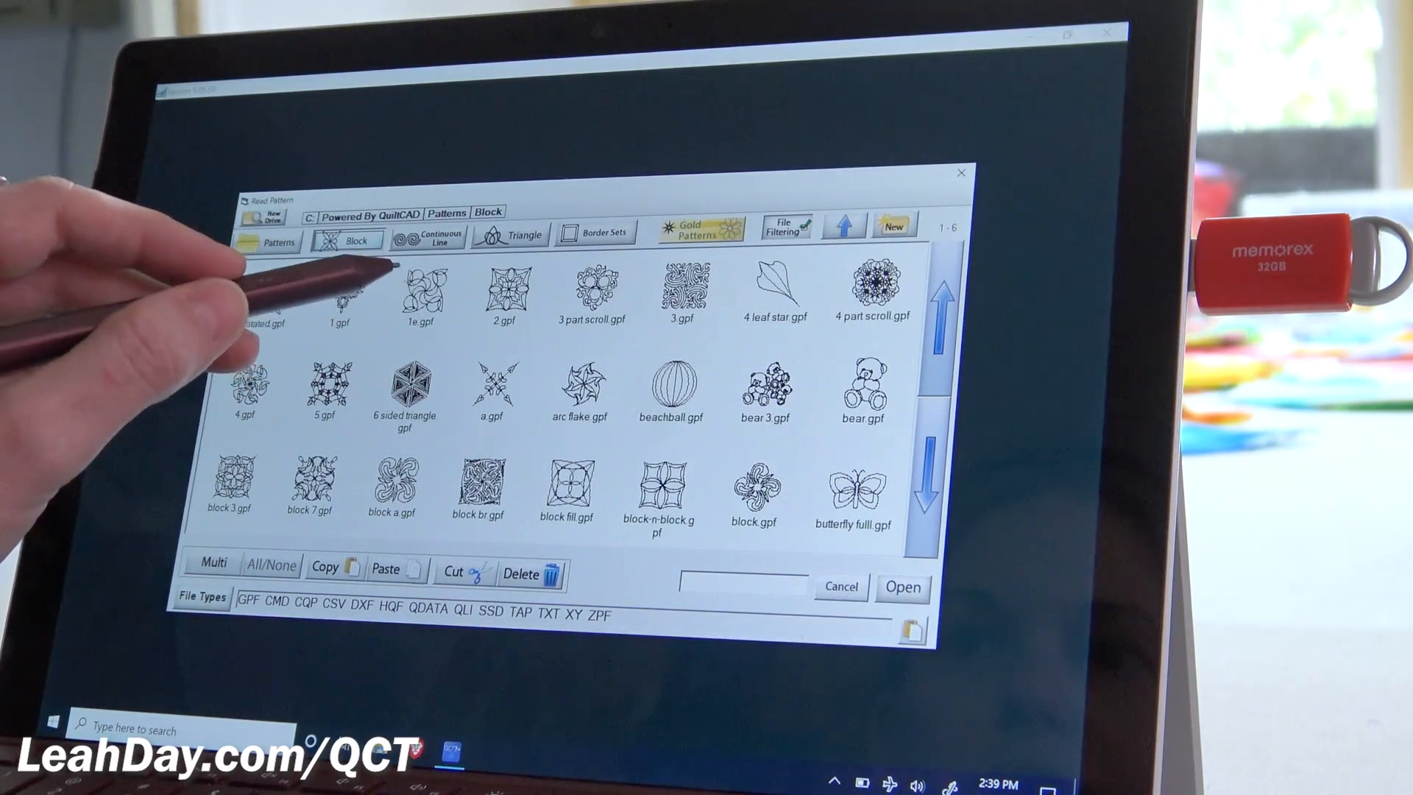
pyautogui.moveTo(415, 288)
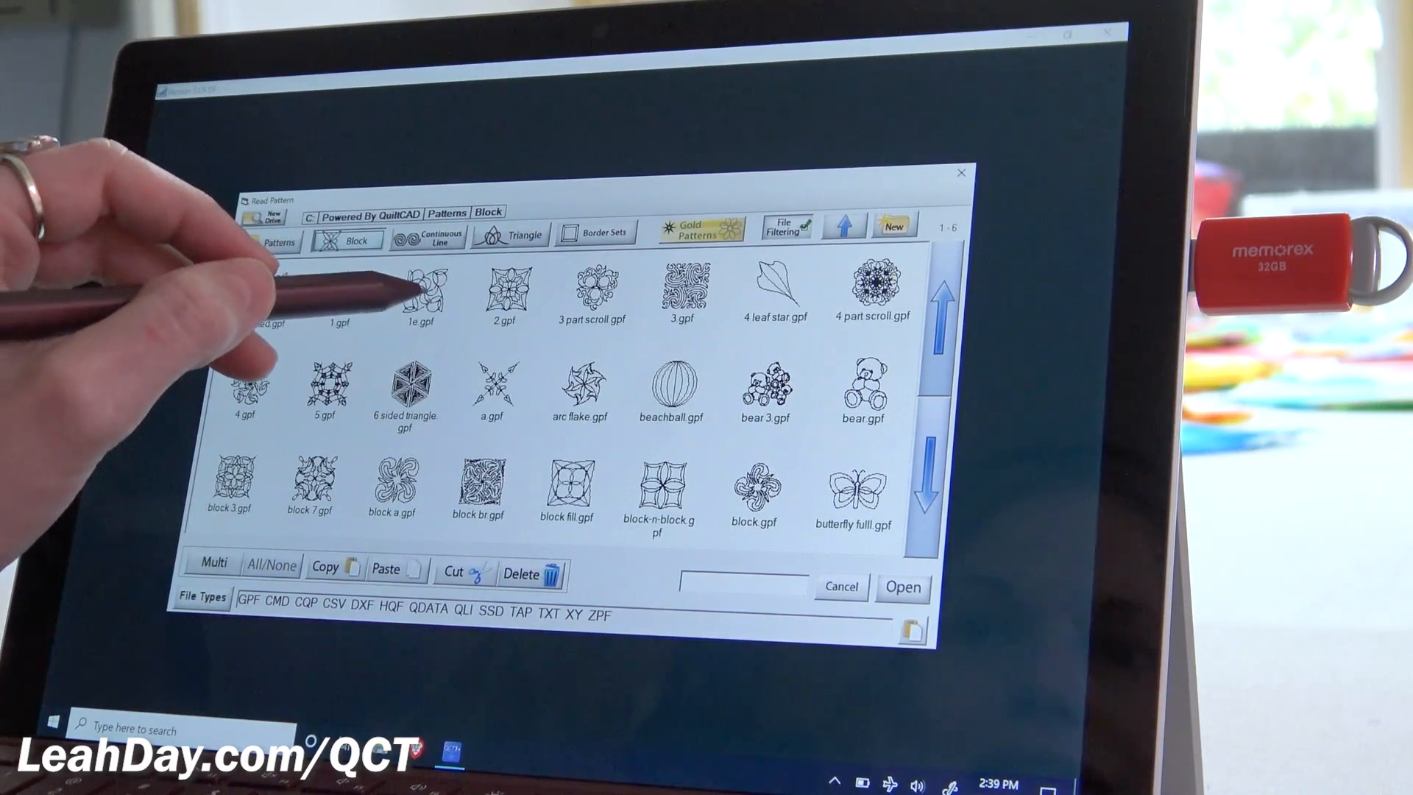
# Open block design 1e.gpf into the quilting area
pyautogui.click(422, 288)
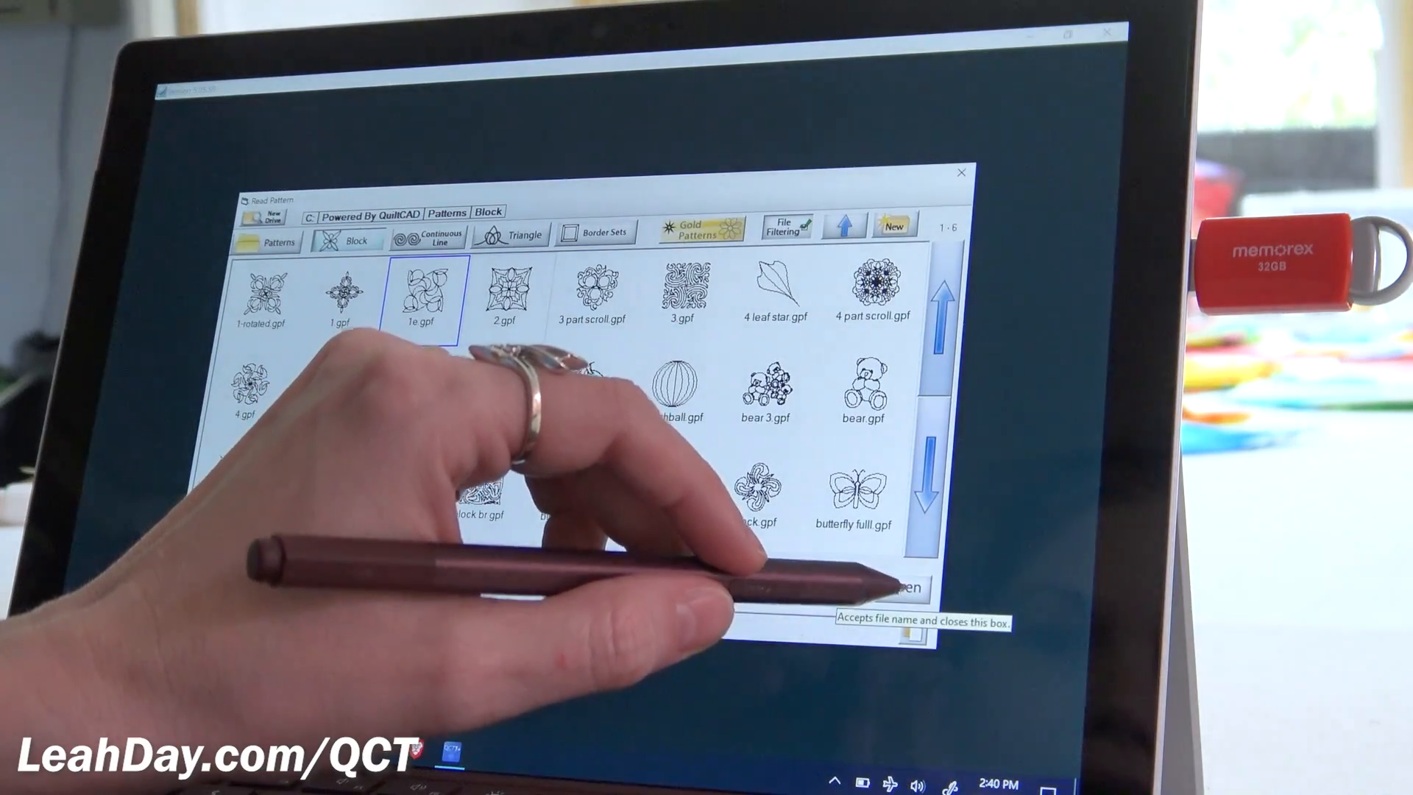
pyautogui.click(906, 586)
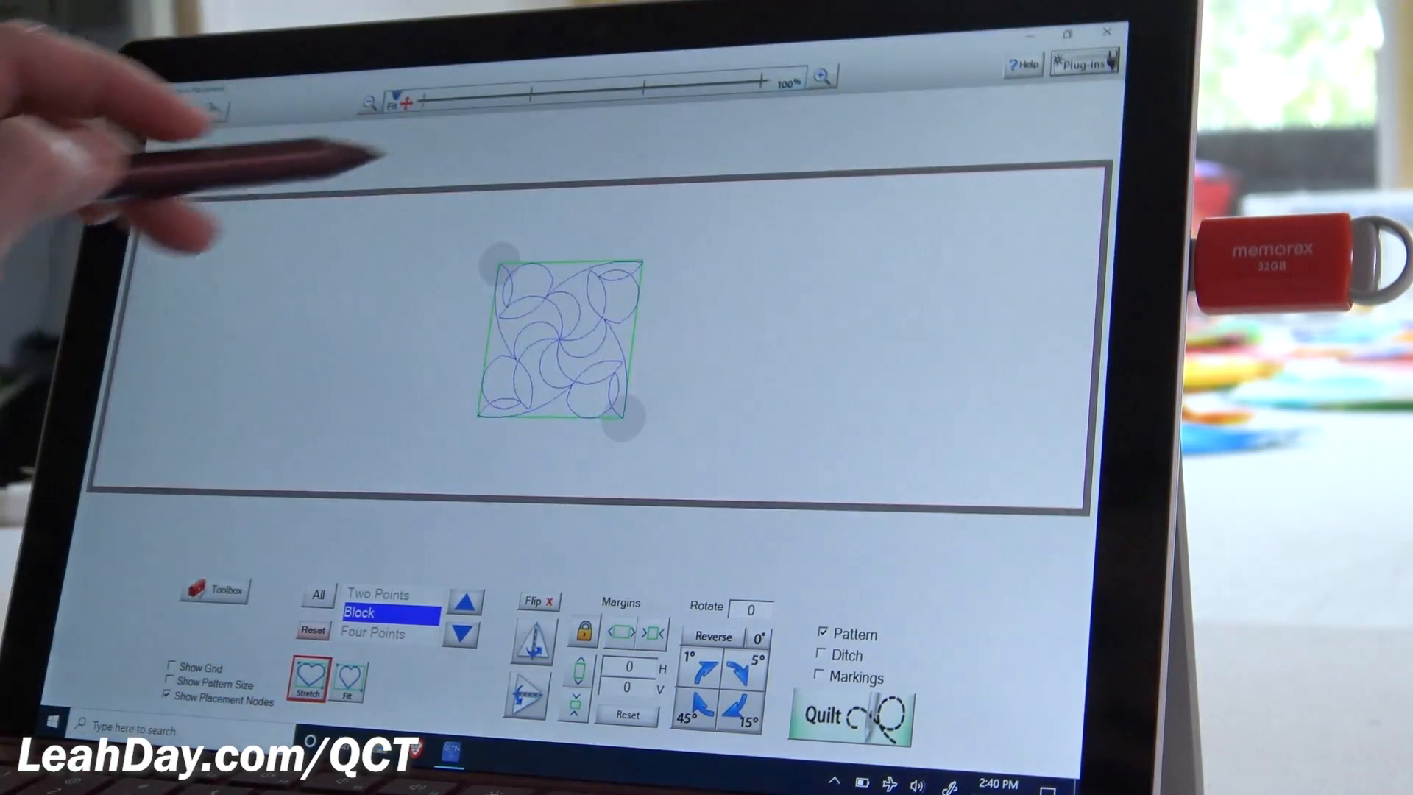
# Choose Batch Import from the Plug-ins menu
pyautogui.click(1085, 62)
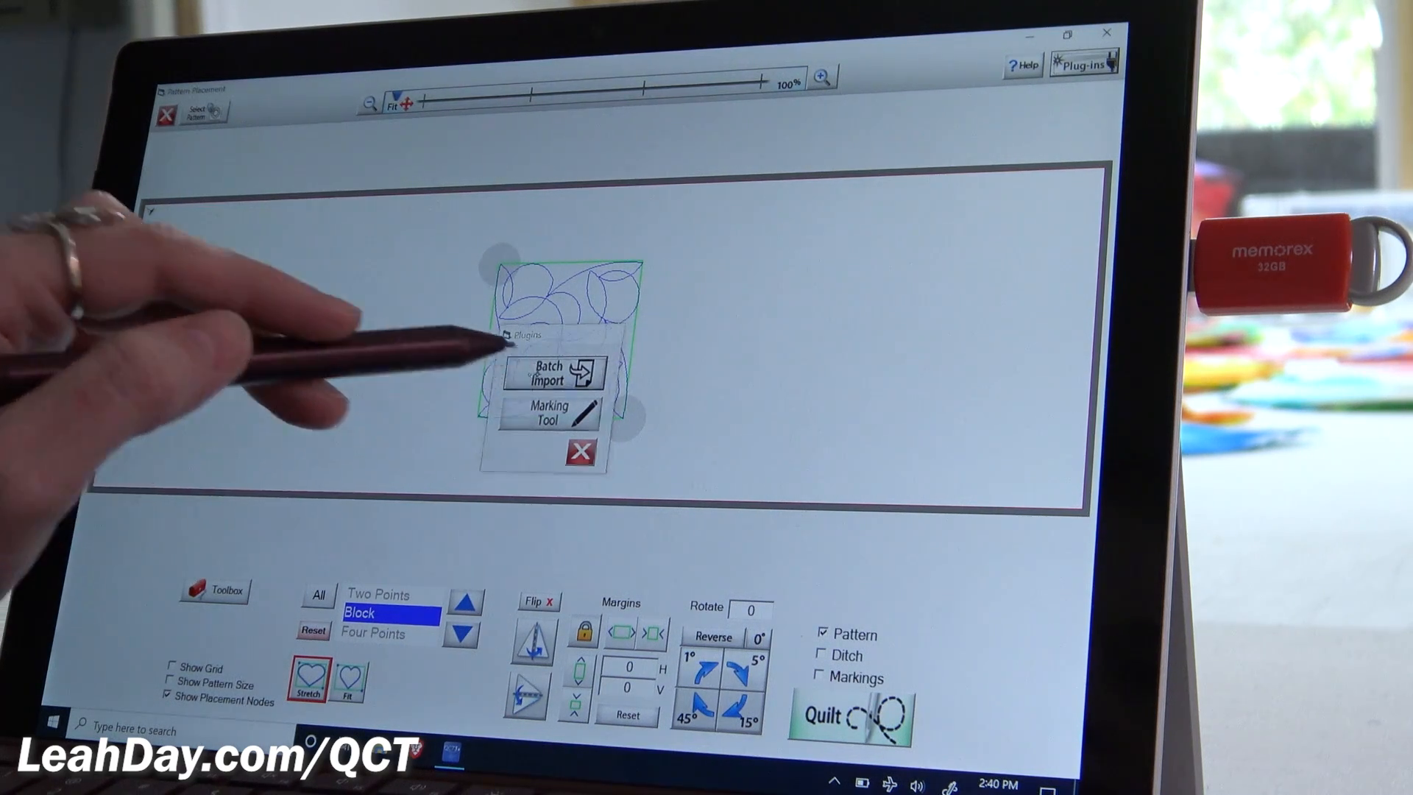
pyautogui.click(547, 372)
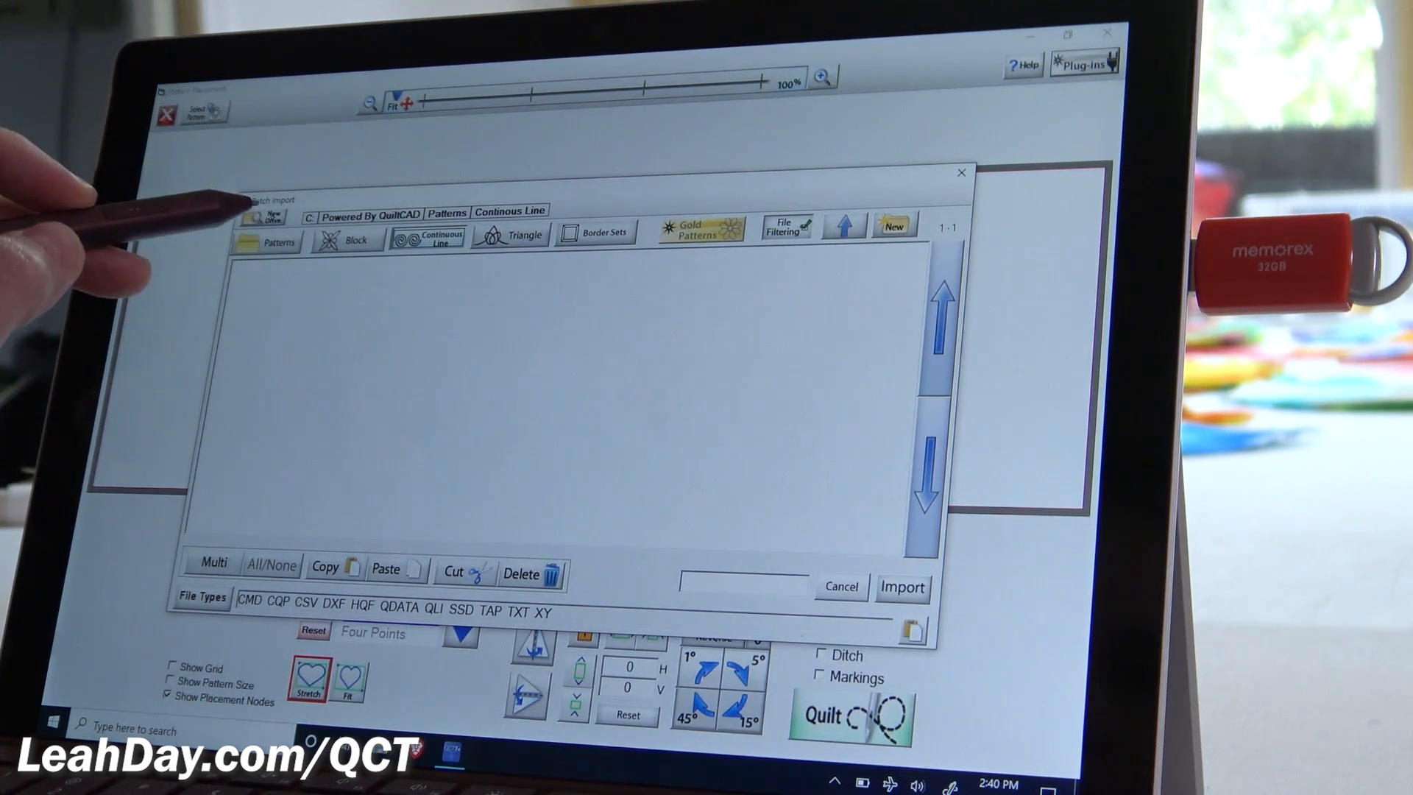
# Browse the Memorex USB drive and open the Maximized Feather Blocks folder
pyautogui.click(267, 224)
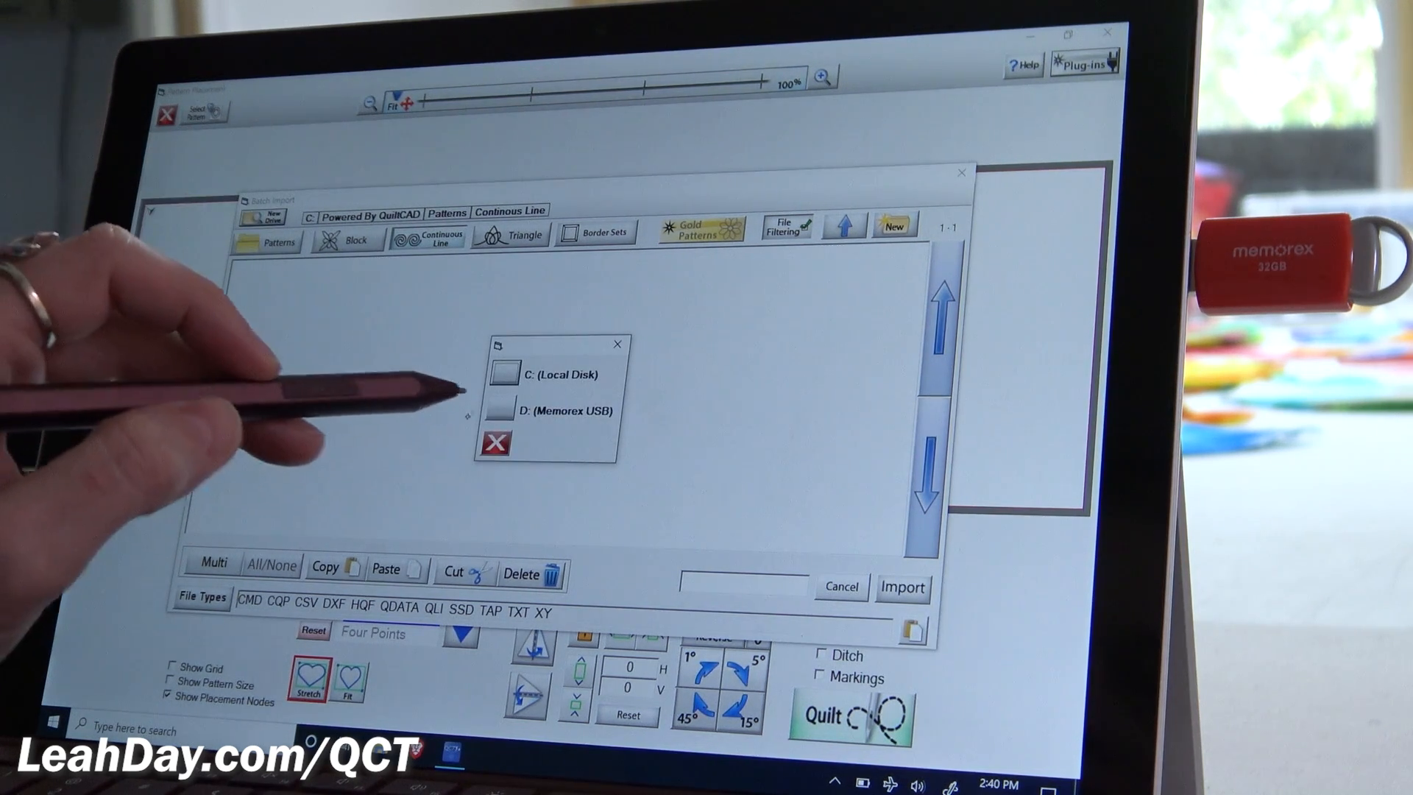
pyautogui.click(557, 410)
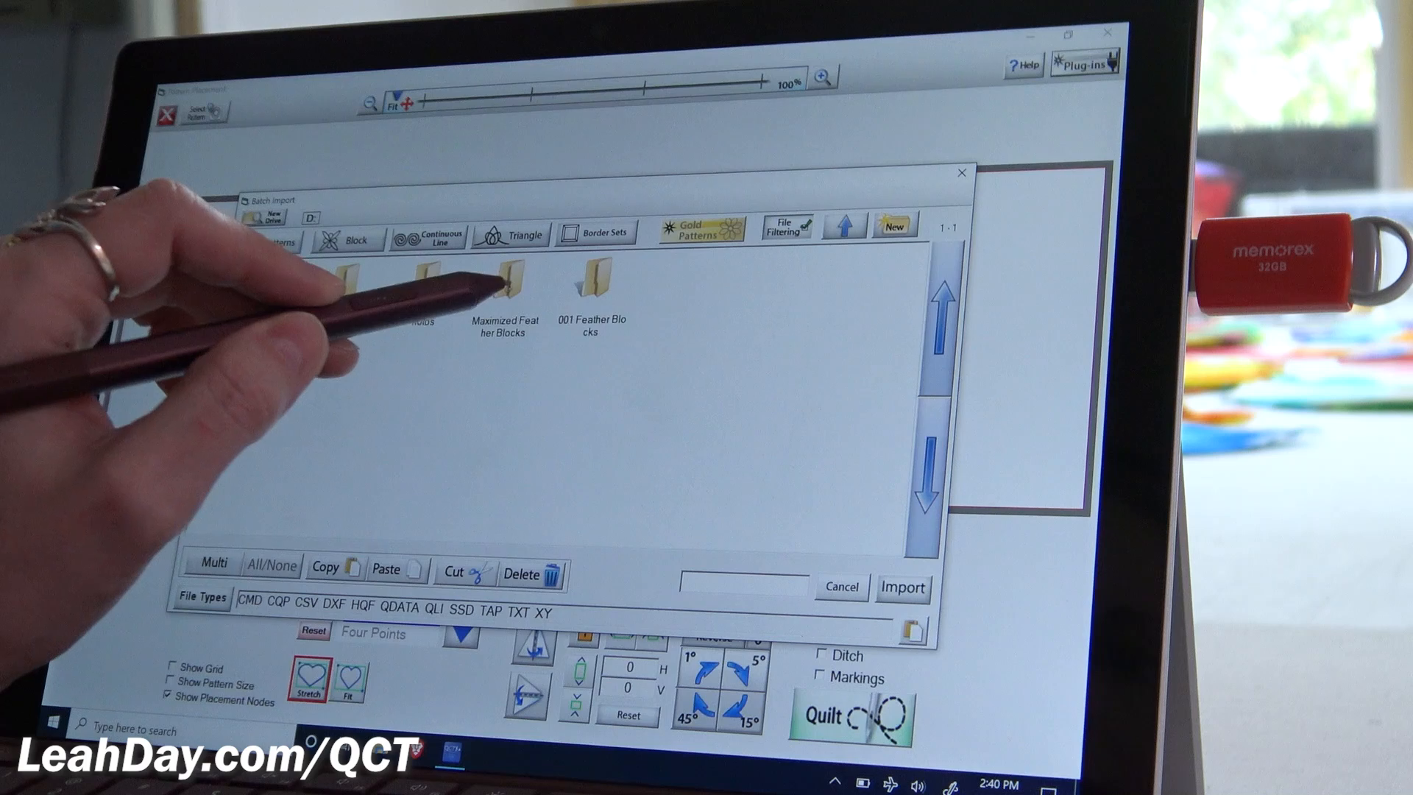
pyautogui.doubleClick(505, 279)
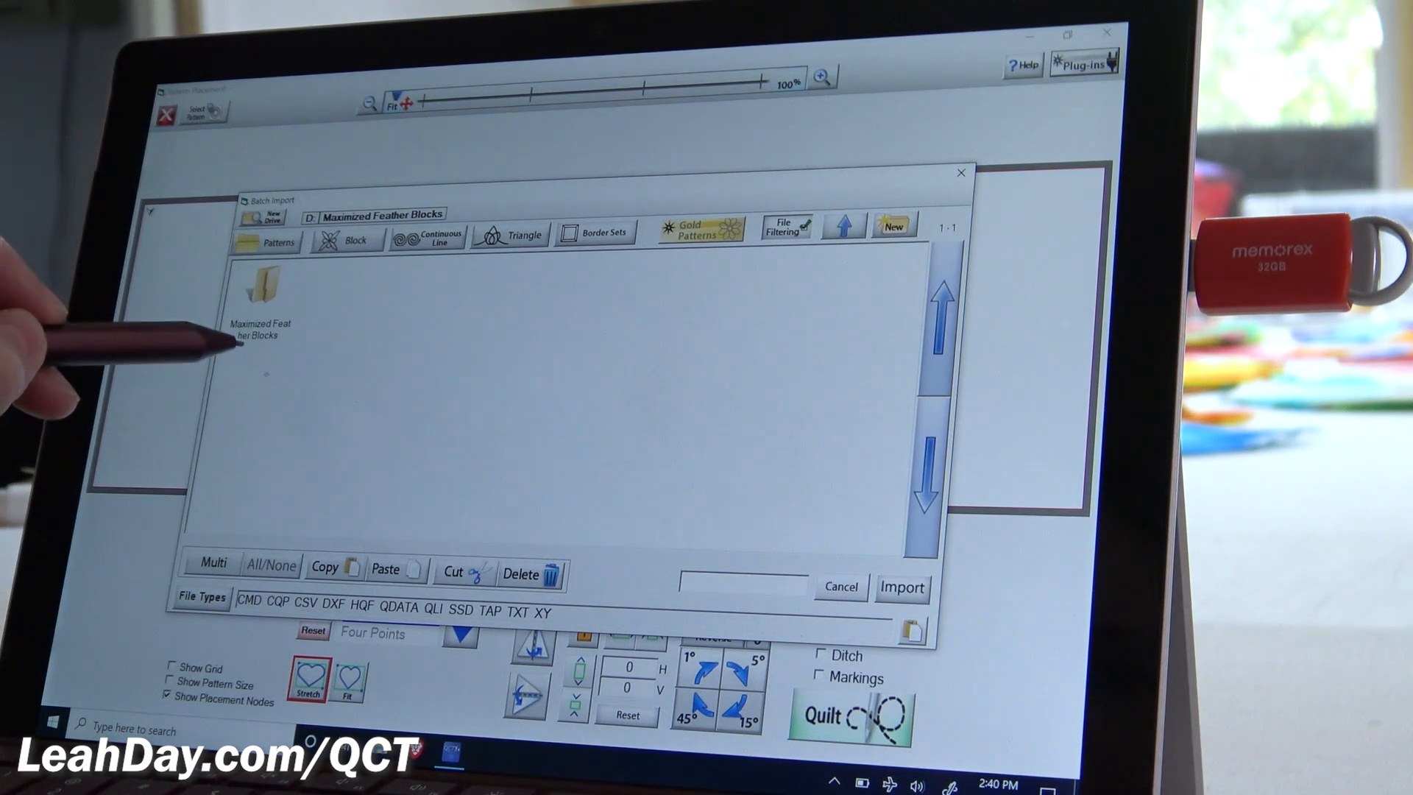
pyautogui.doubleClick(260, 288)
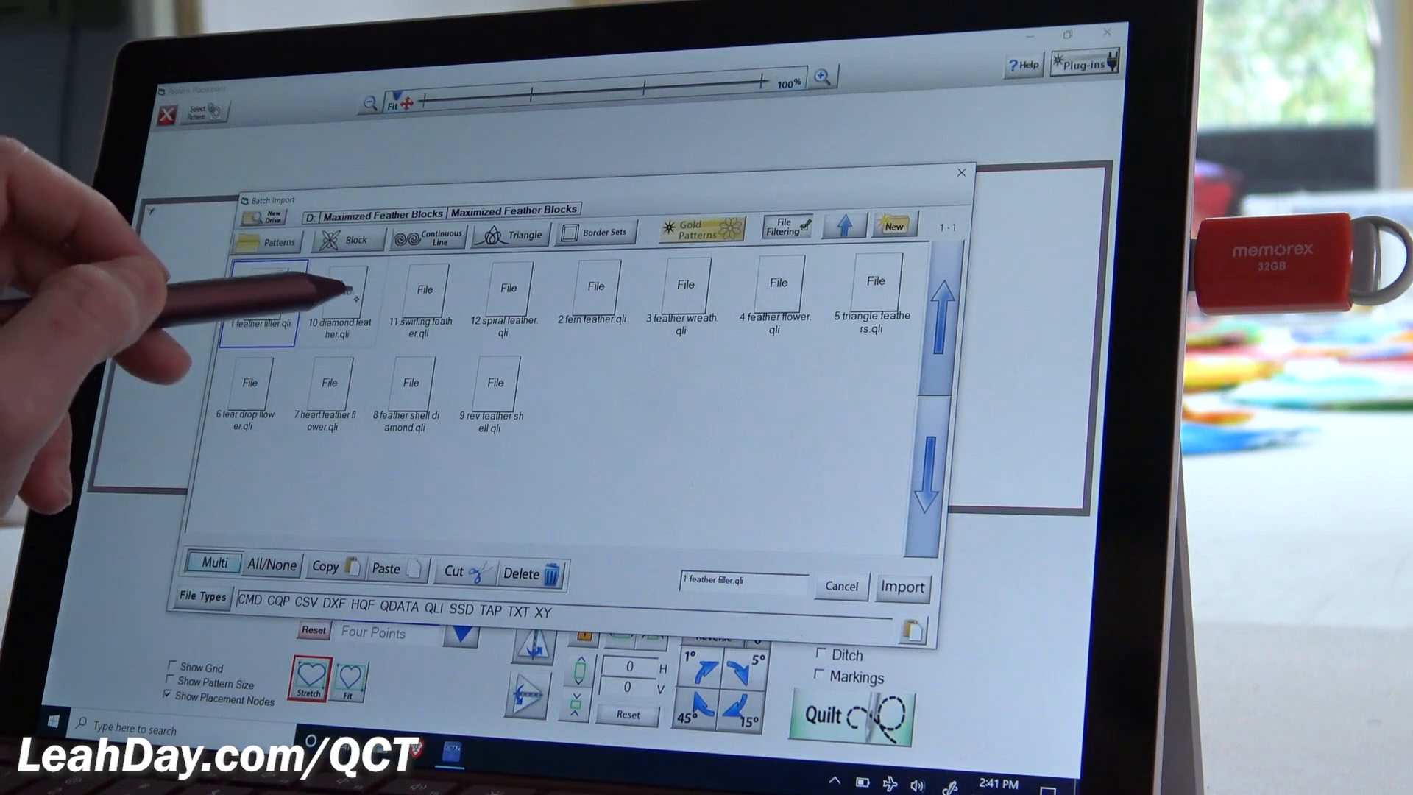
# Select all twelve feather .qli files and import them
pyautogui.click(593, 297)
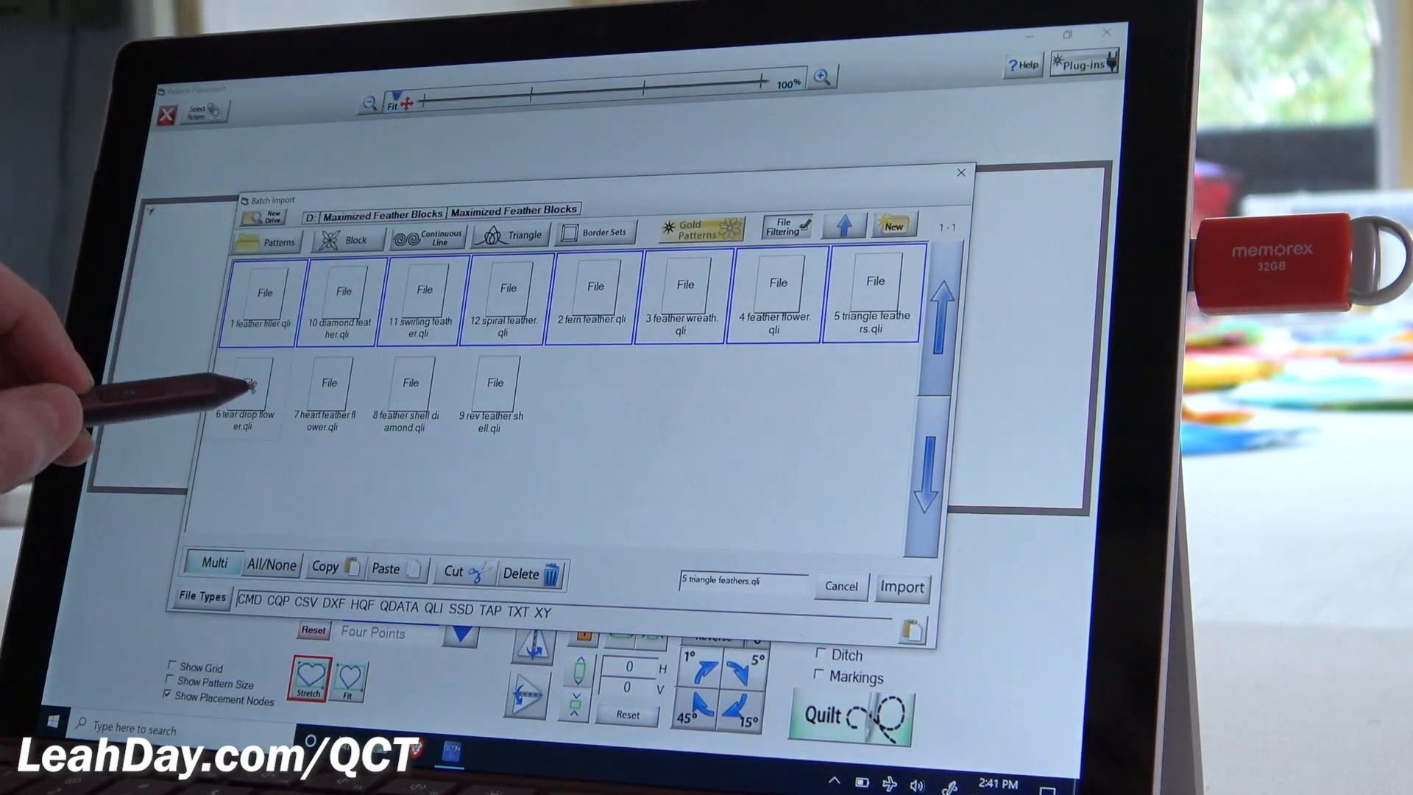
pyautogui.click(493, 394)
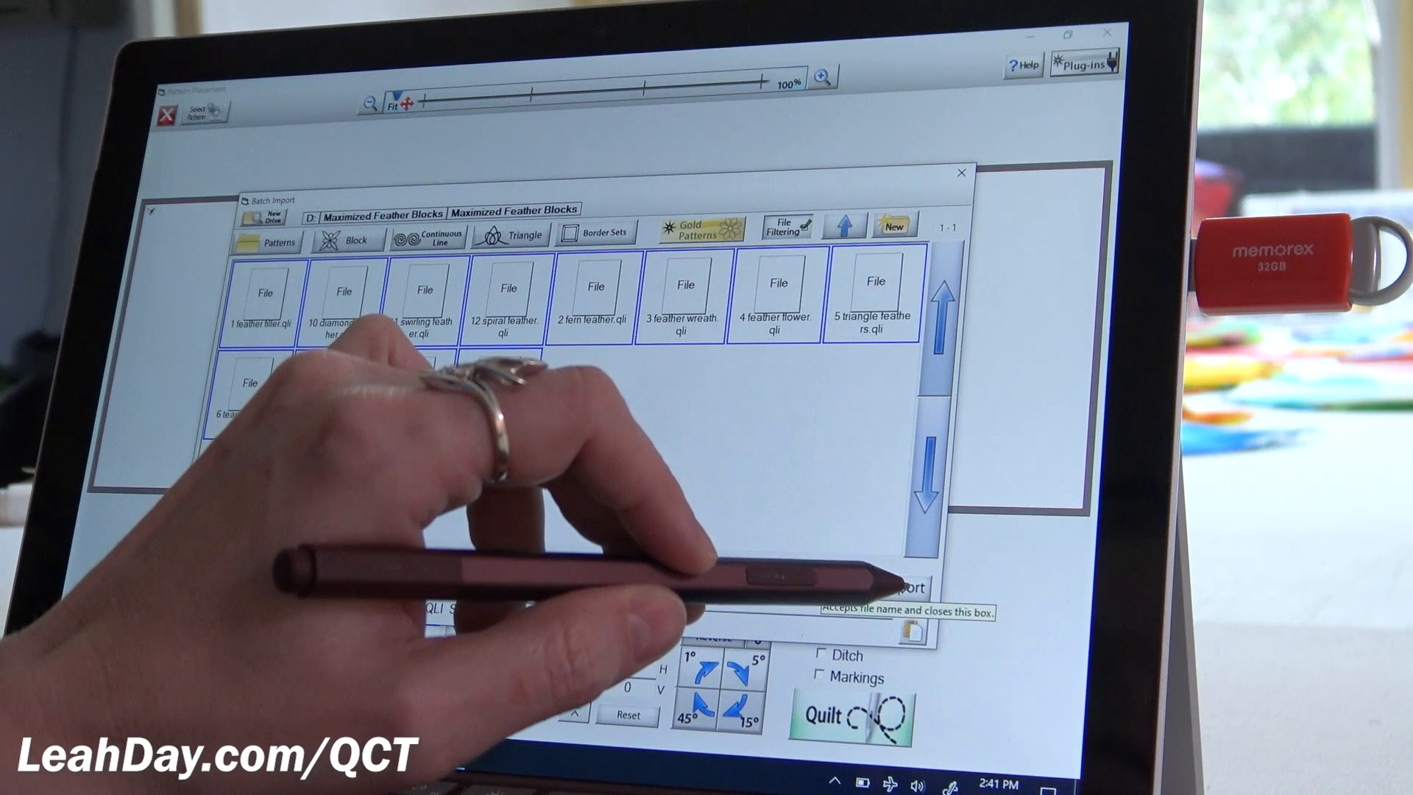
pyautogui.click(900, 587)
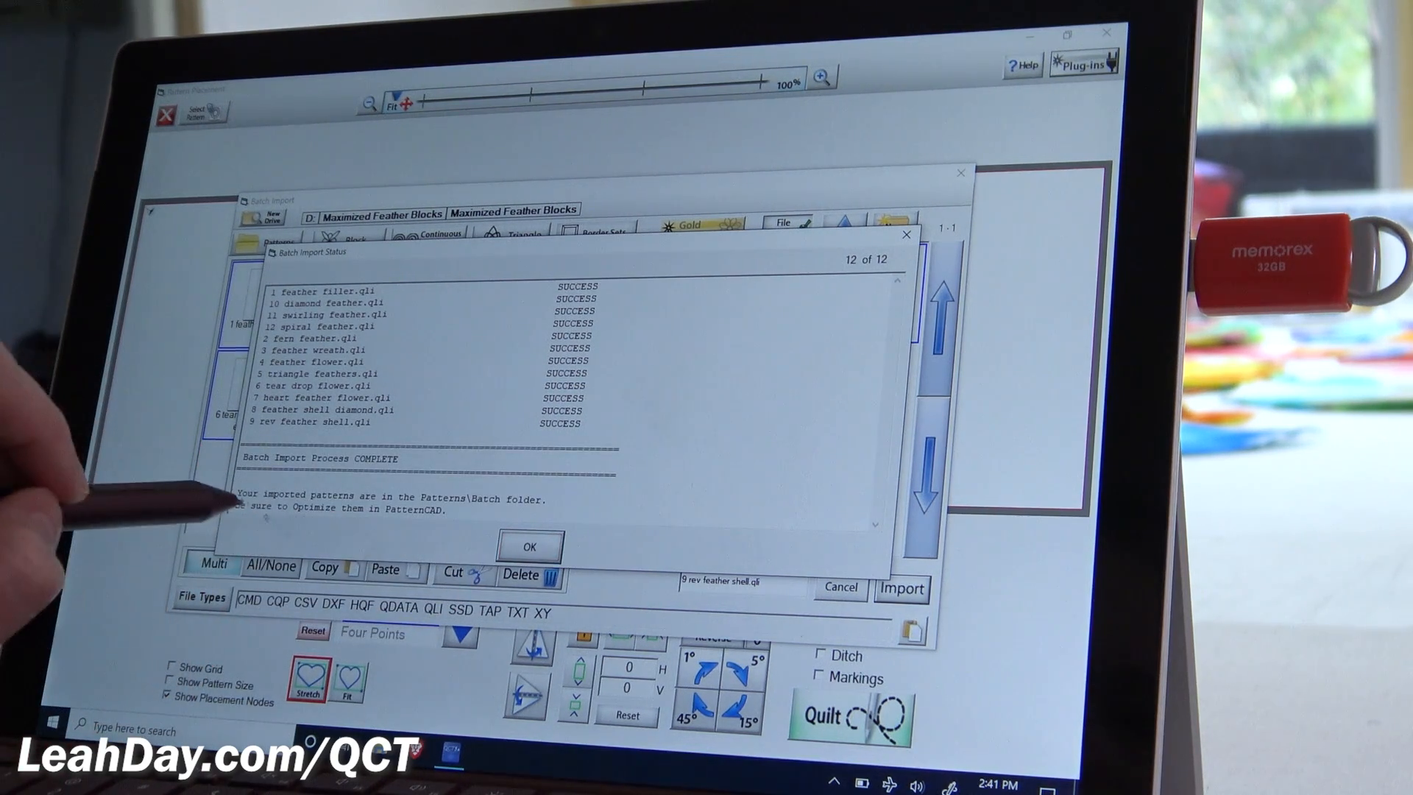
pyautogui.moveTo(360, 504)
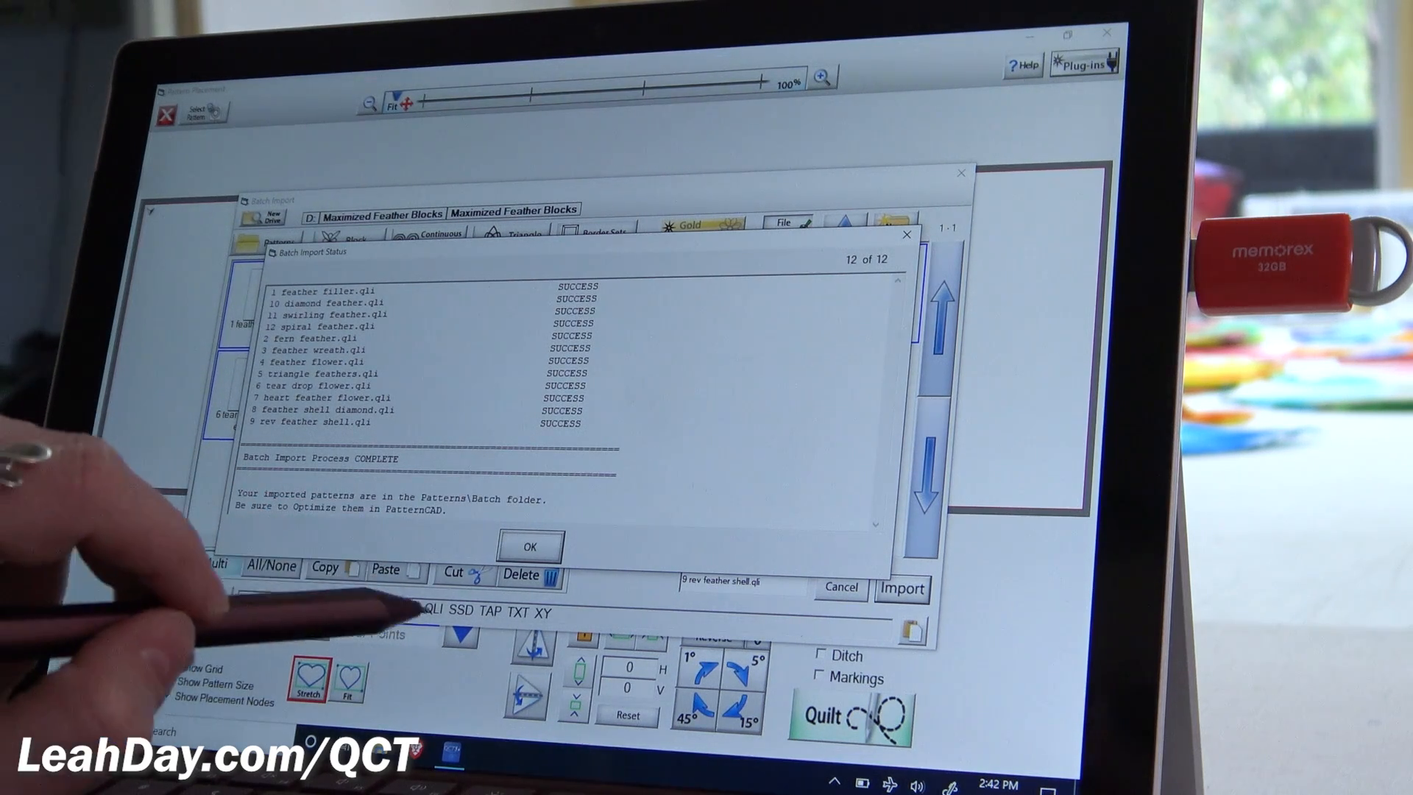
# Dismiss the import success report and decline importing more patterns
pyautogui.click(529, 546)
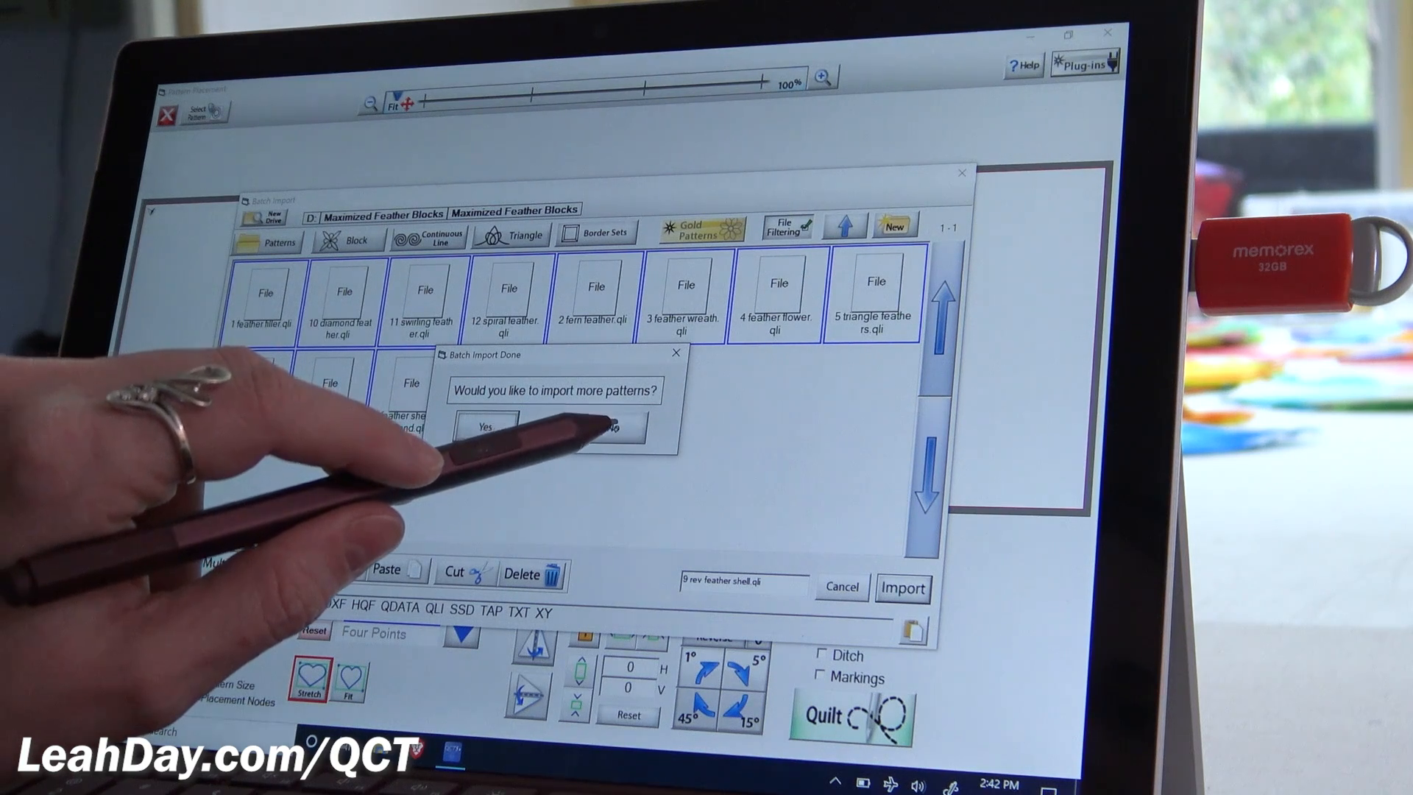
pyautogui.click(613, 426)
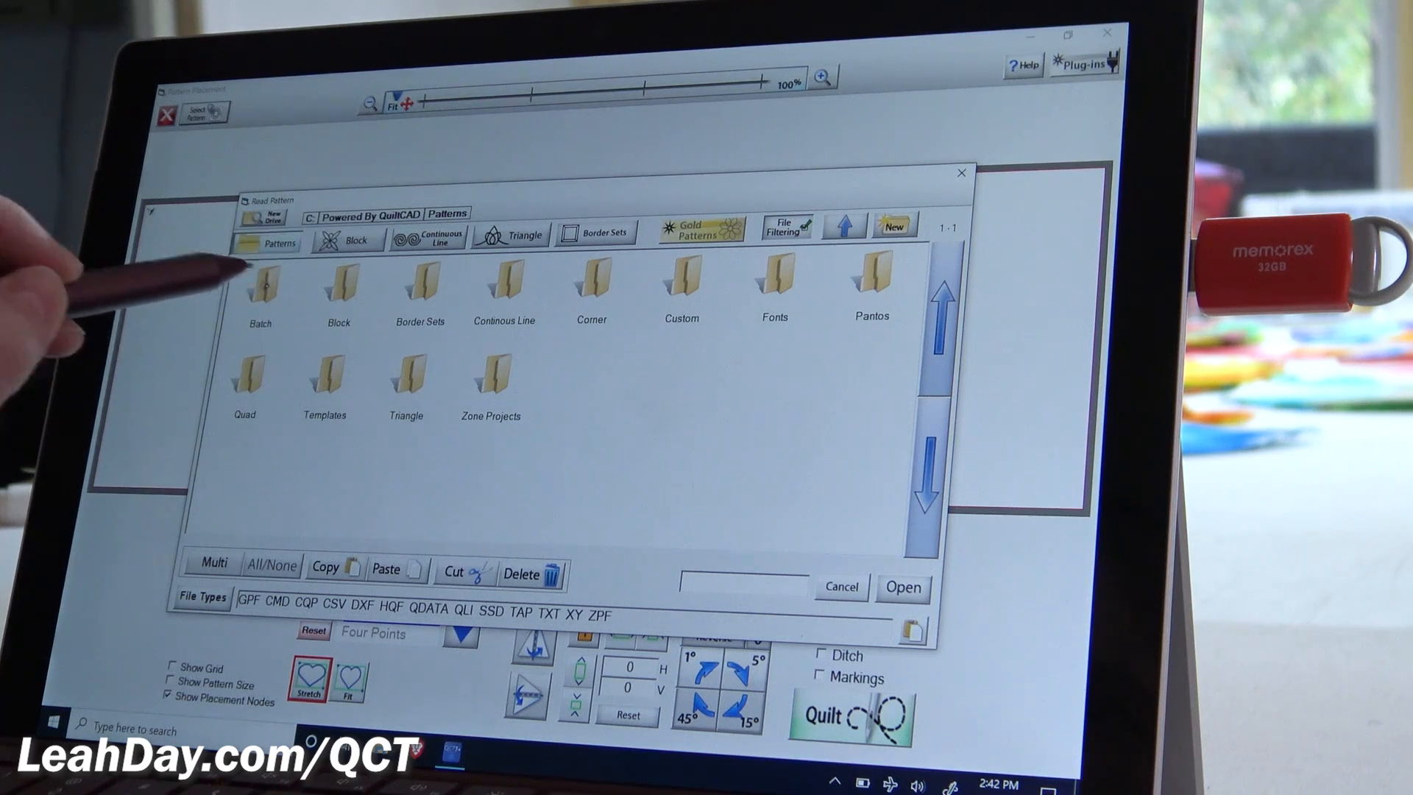
# View the imported designs in the Batch folder, then go back up to Patterns
pyautogui.doubleClick(260, 286)
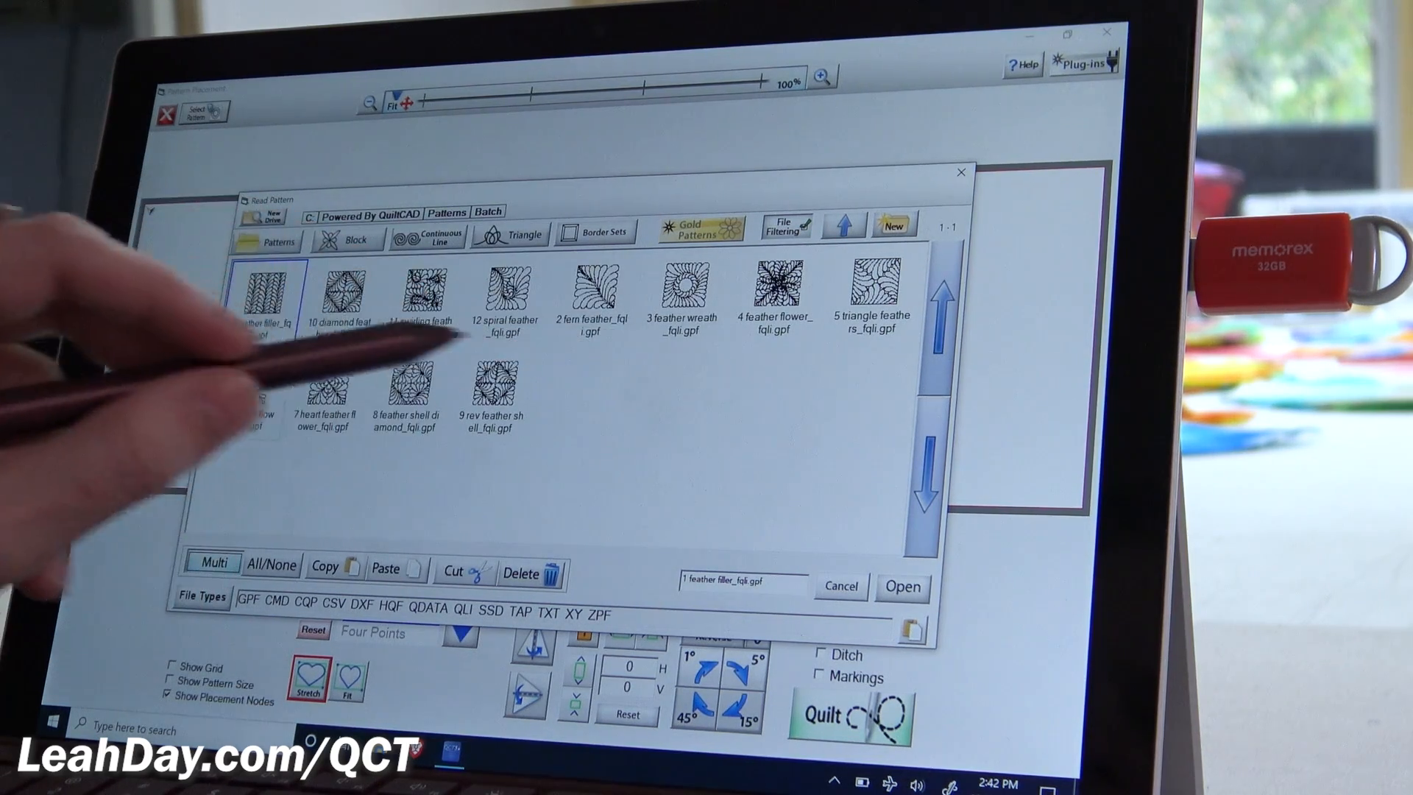
pyautogui.click(262, 298)
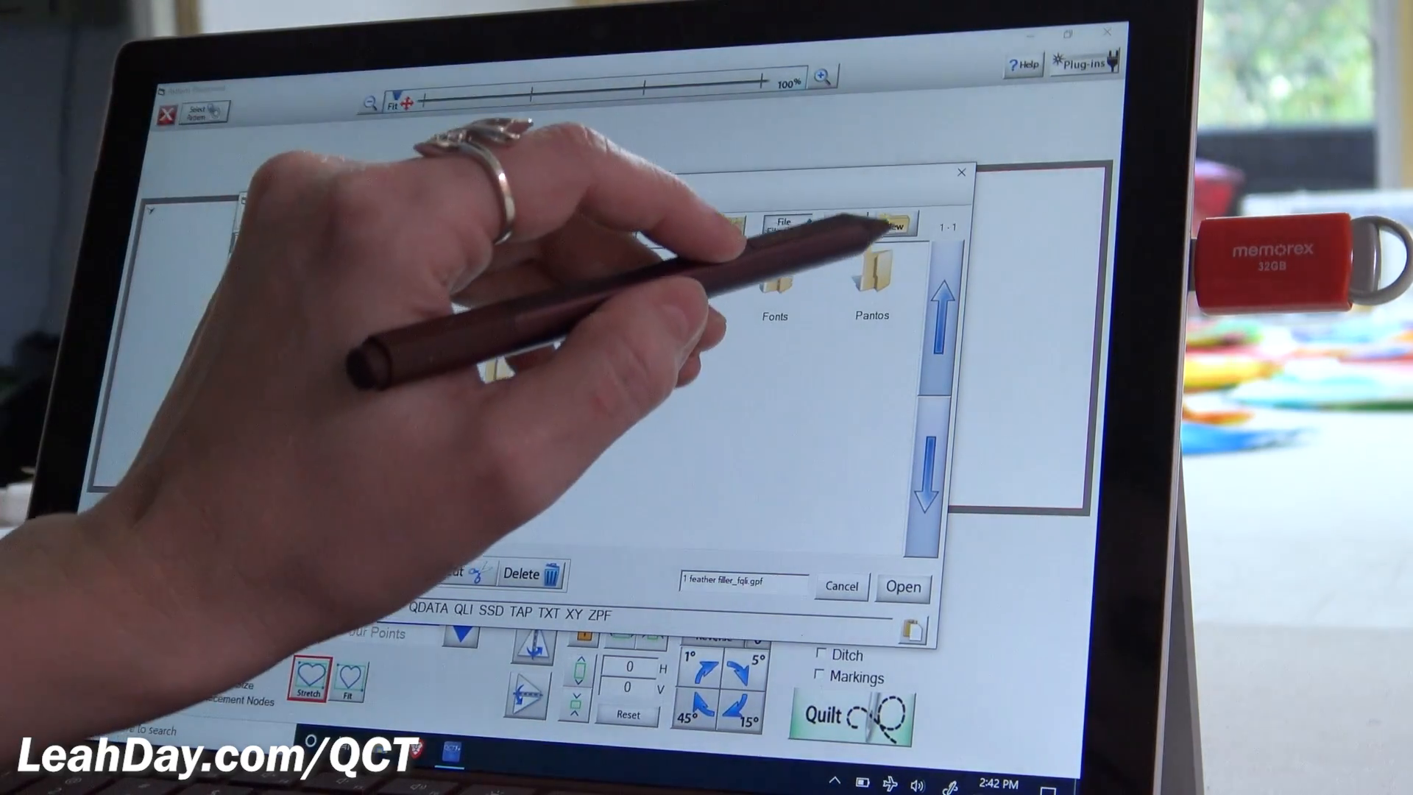
# Create a new pattern folder named '01 Feather Blocks'
pyautogui.click(891, 225)
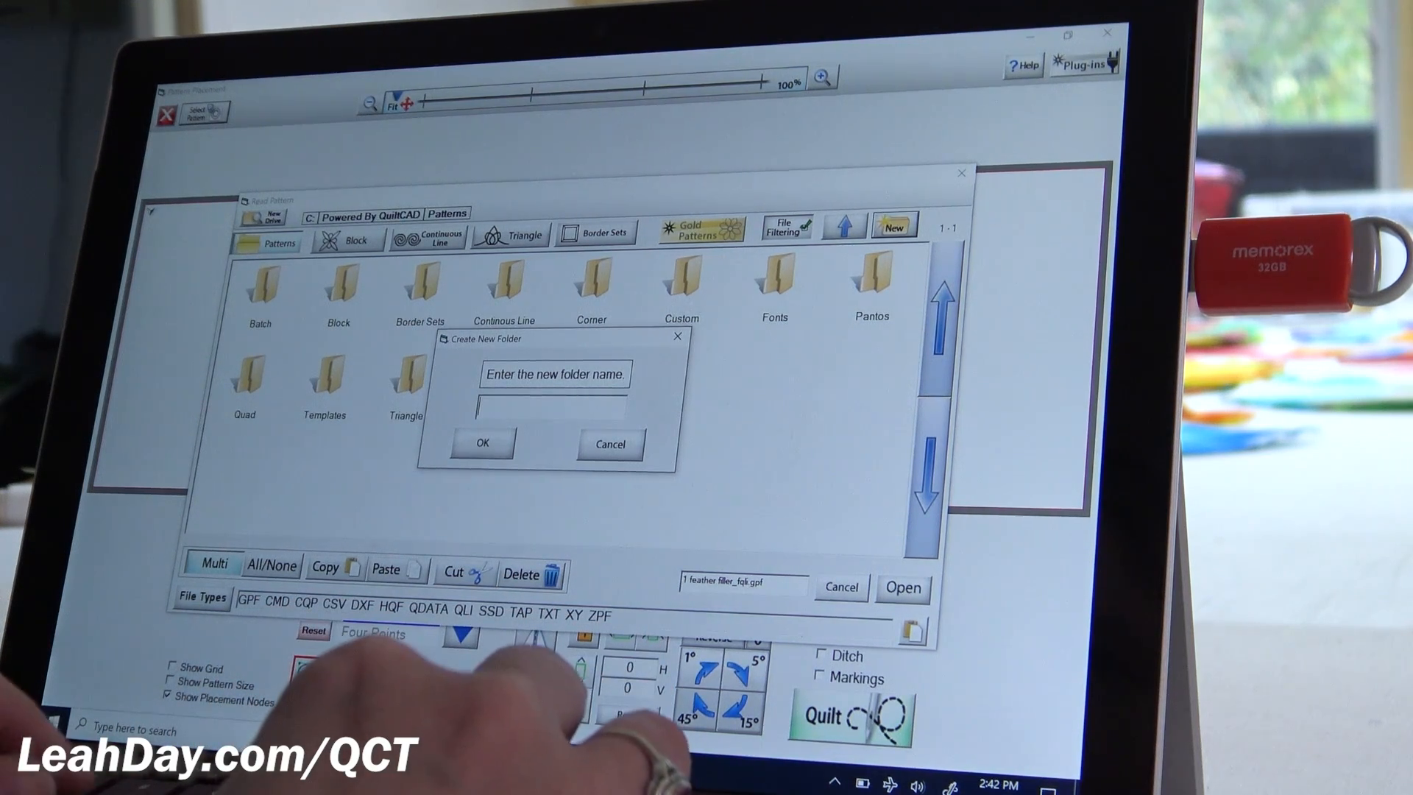
pyautogui.write('01')
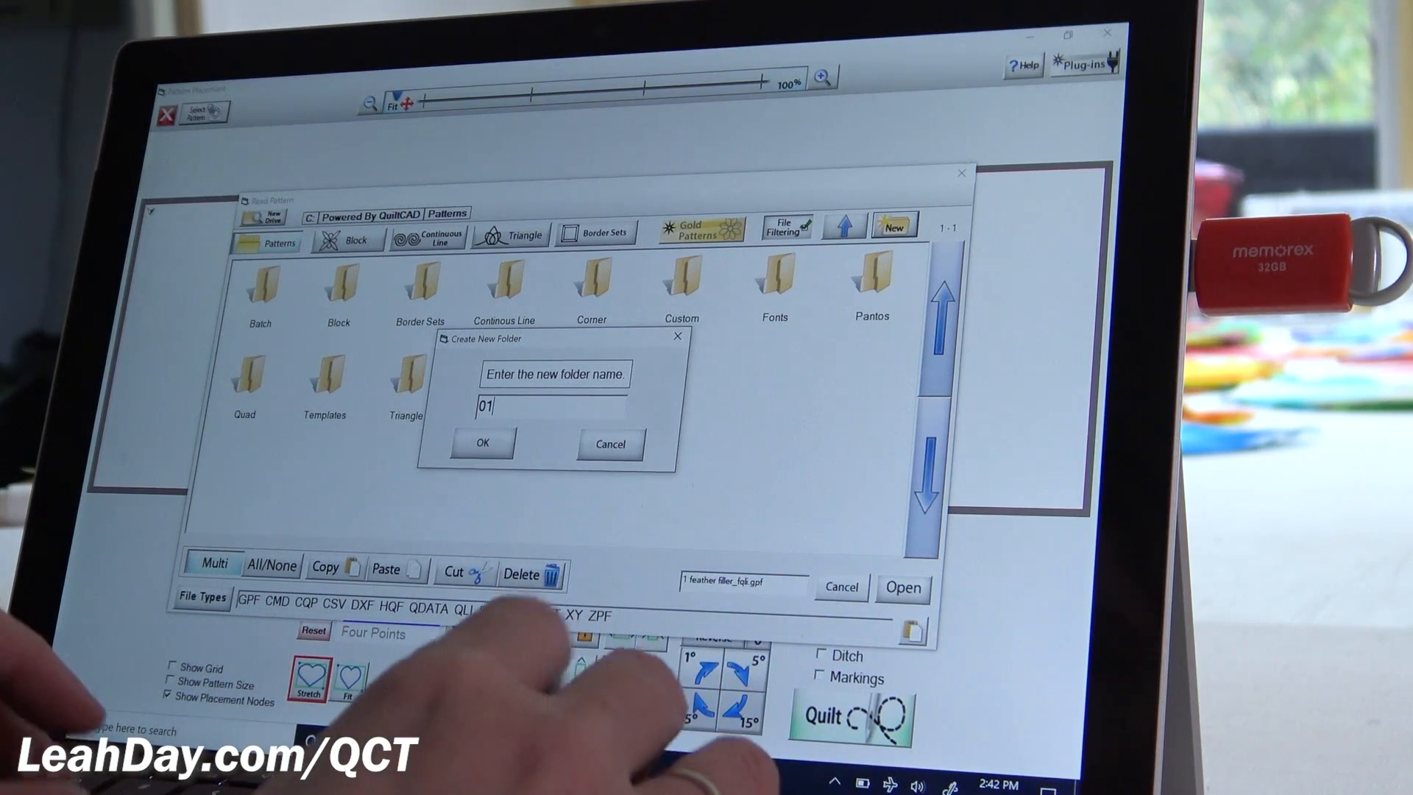
pyautogui.write('Feather Bl')
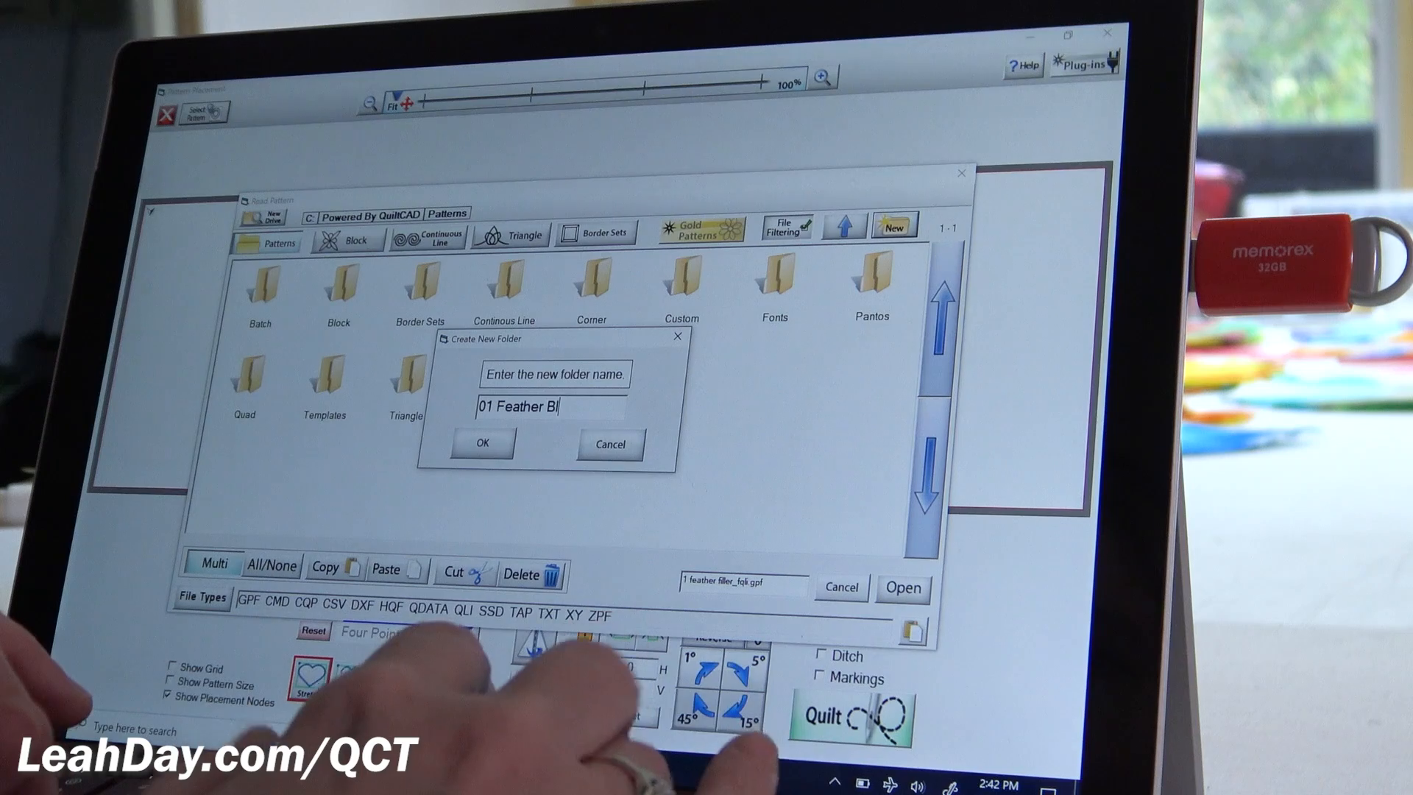
pyautogui.write('ocks')
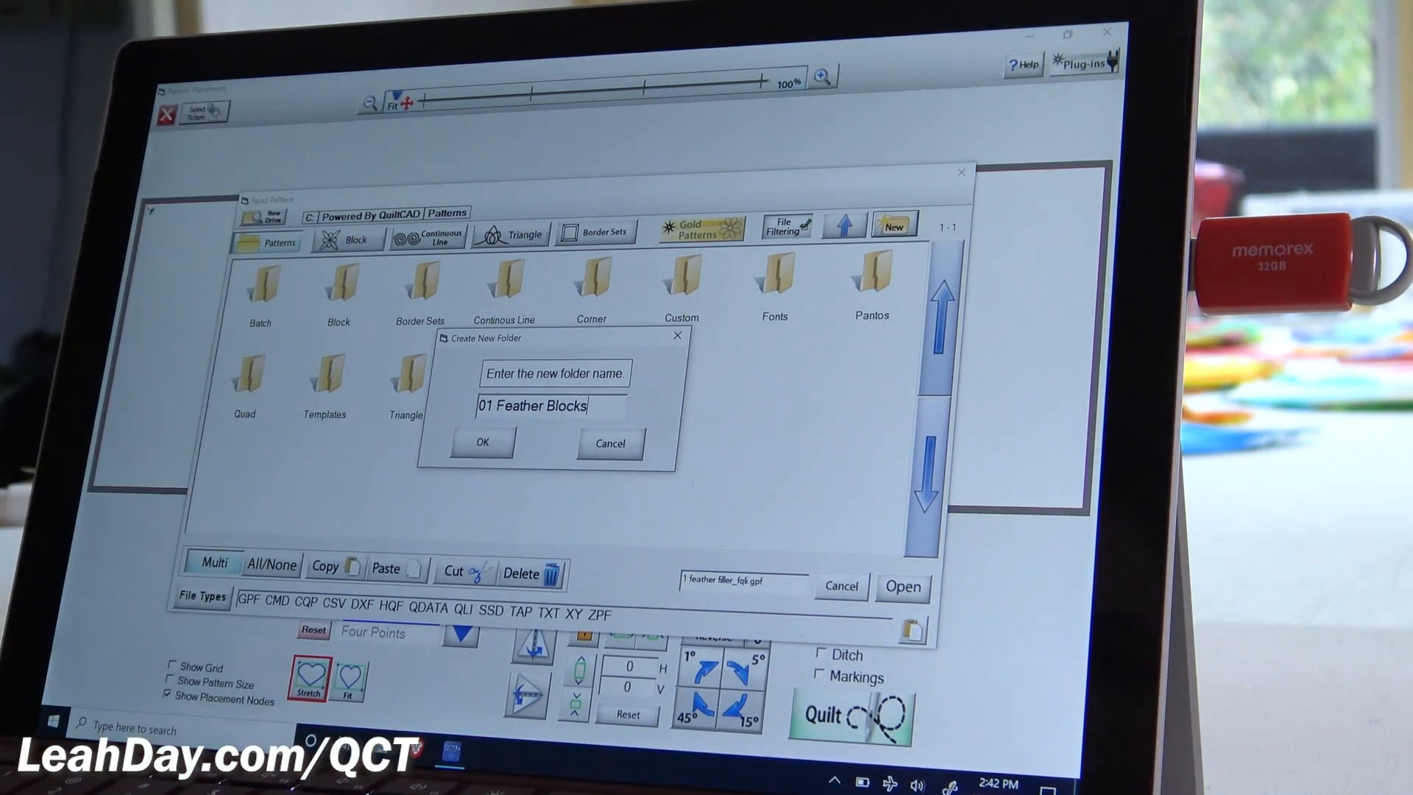
pyautogui.click(481, 442)
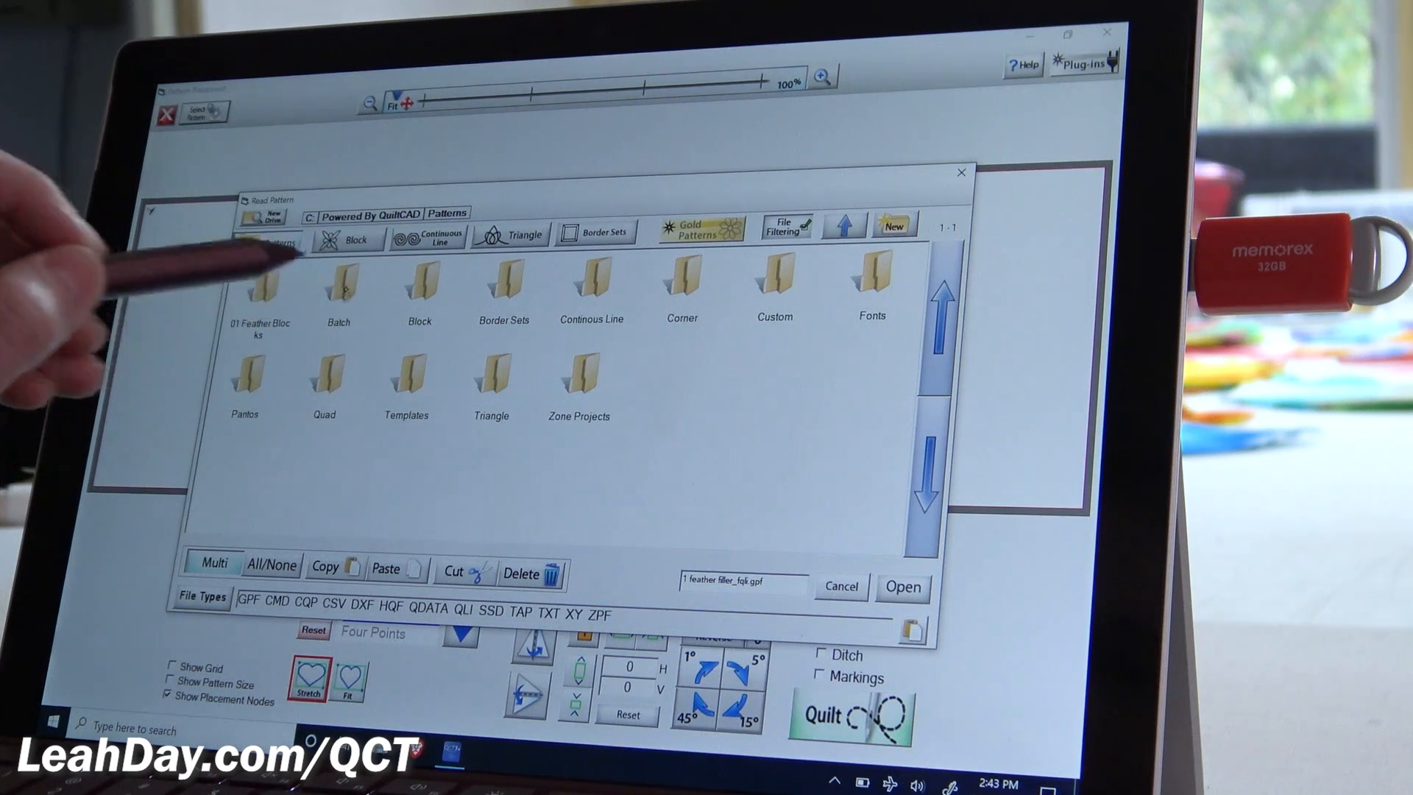
# Select all twelve feather designs in the Batch folder and cut them, confirming Yes
pyautogui.doubleClick(338, 288)
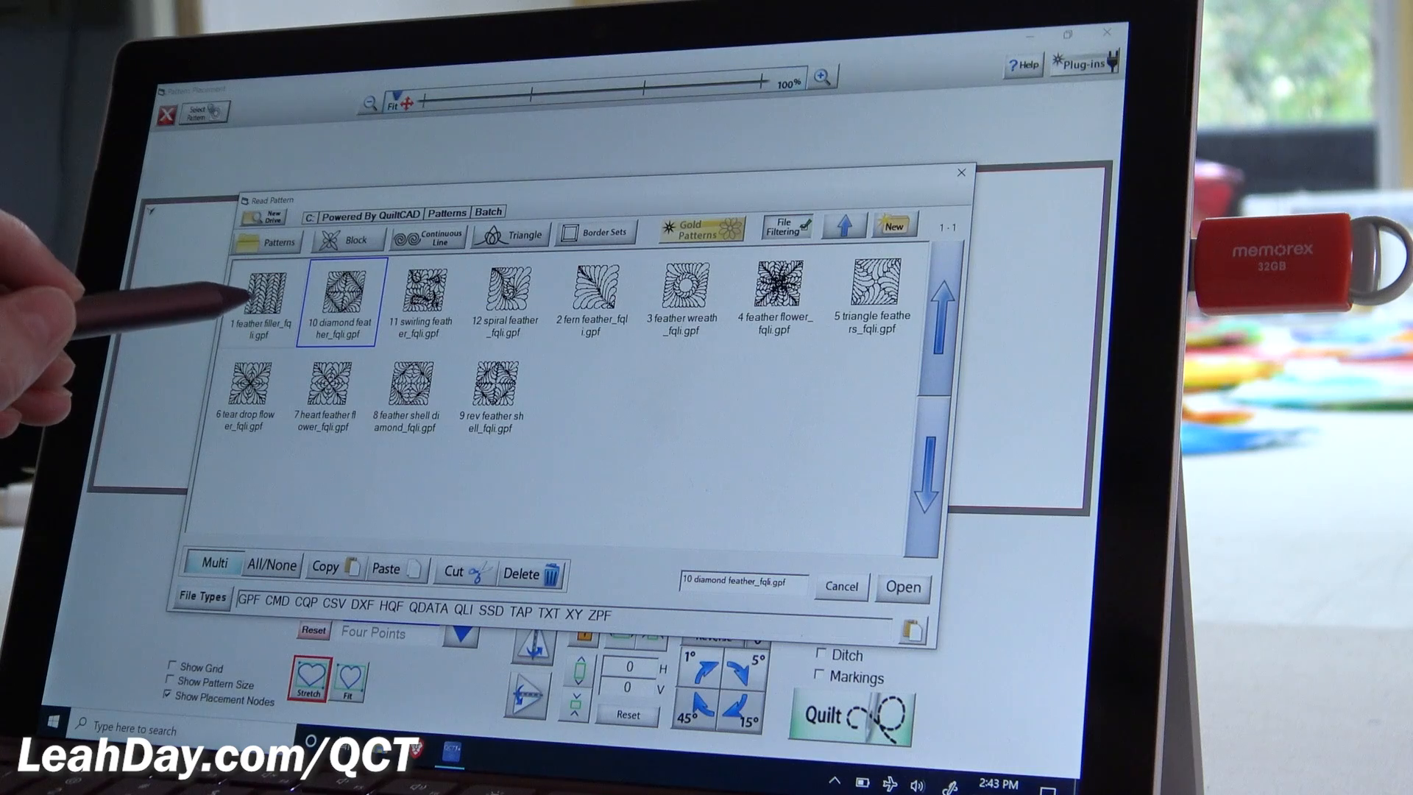
pyautogui.click(271, 565)
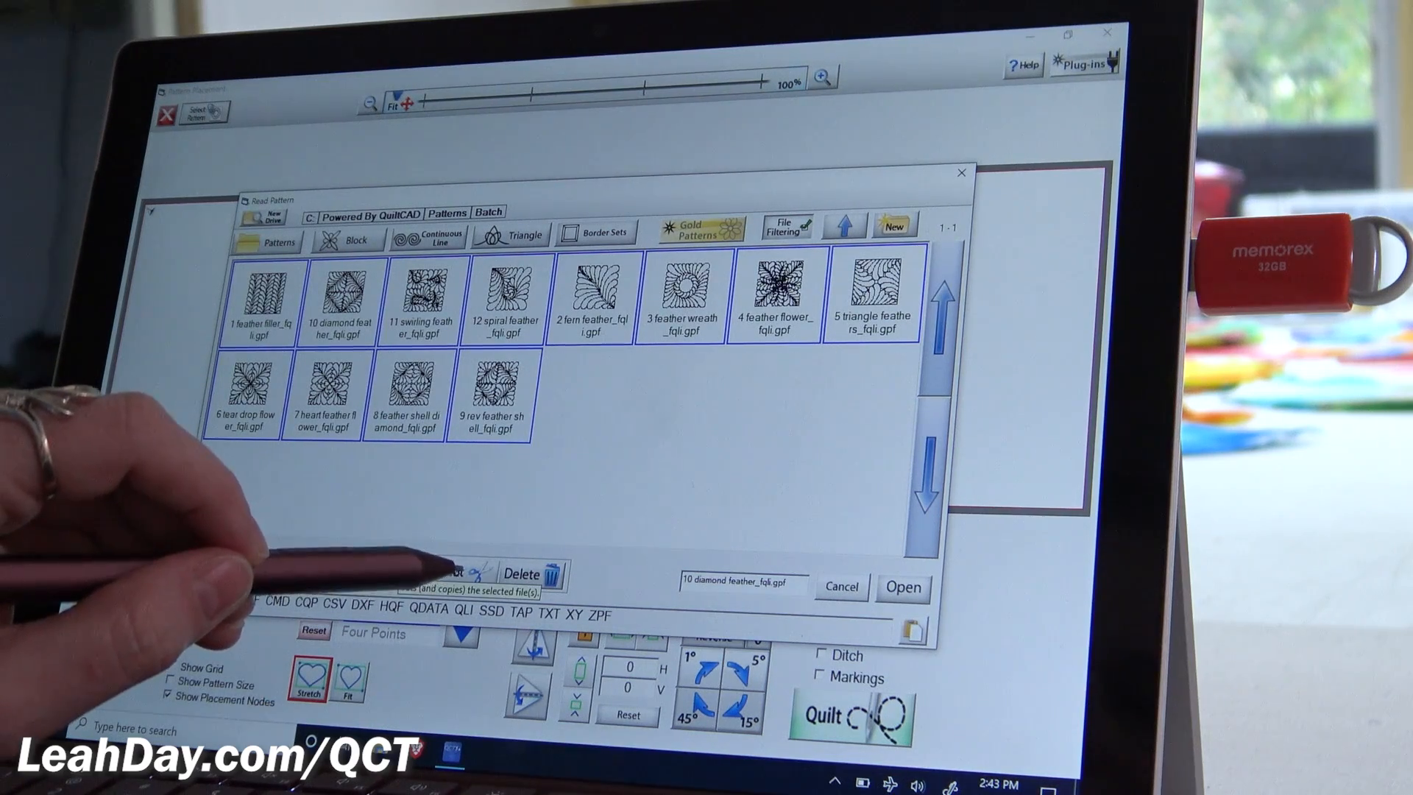
pyautogui.click(458, 574)
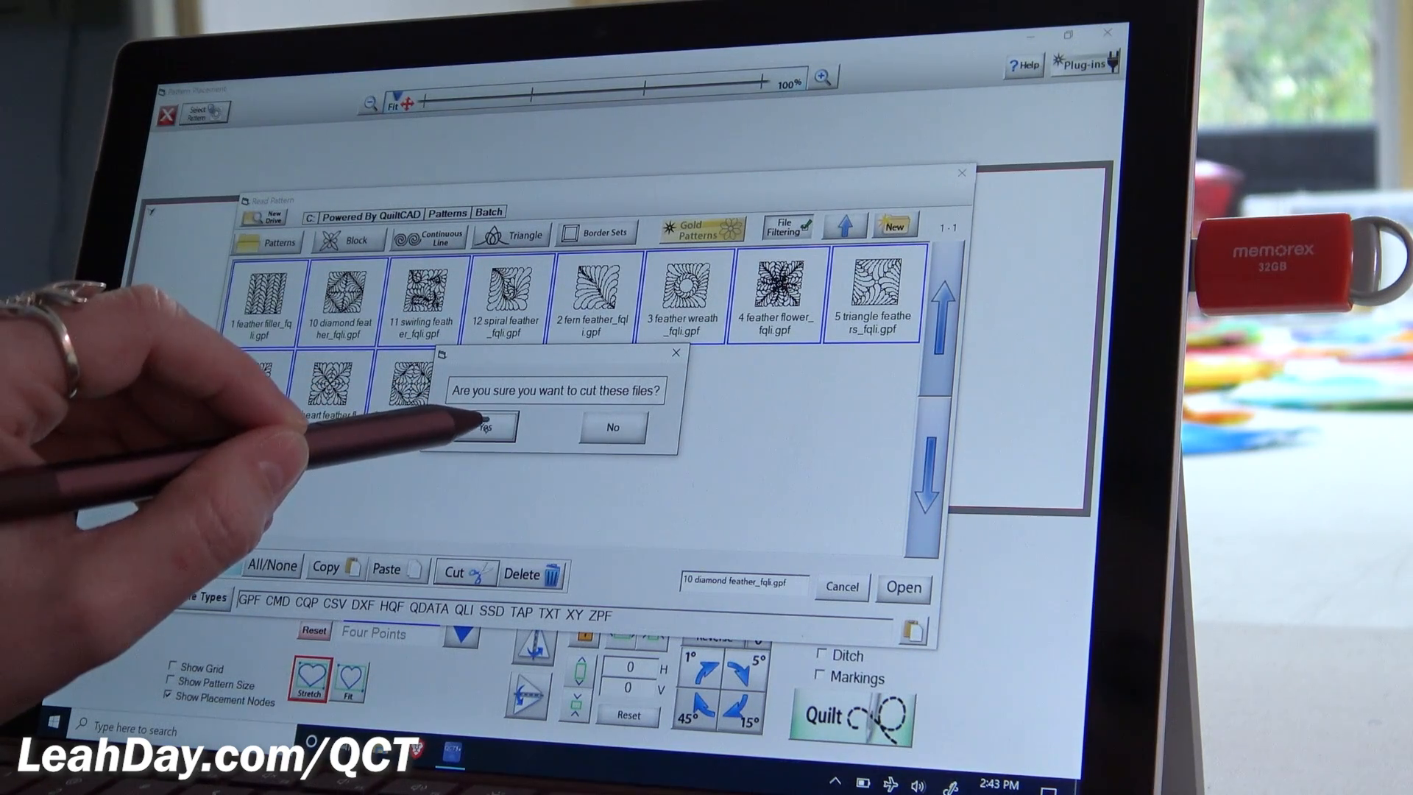
pyautogui.click(486, 426)
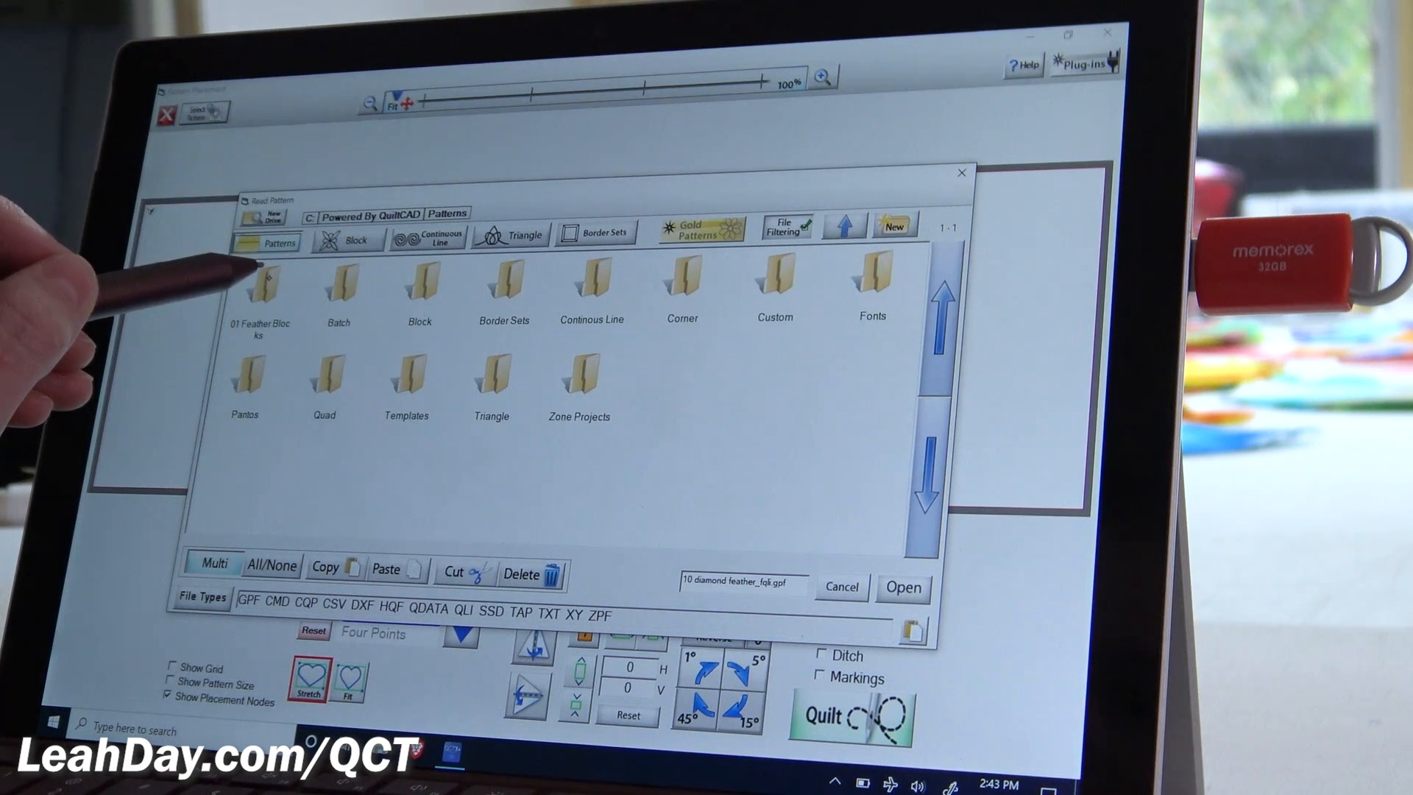
# Paste the twelve .gpf feather designs into '01 Feather Blocks' and reopen it to verify
pyautogui.doubleClick(258, 286)
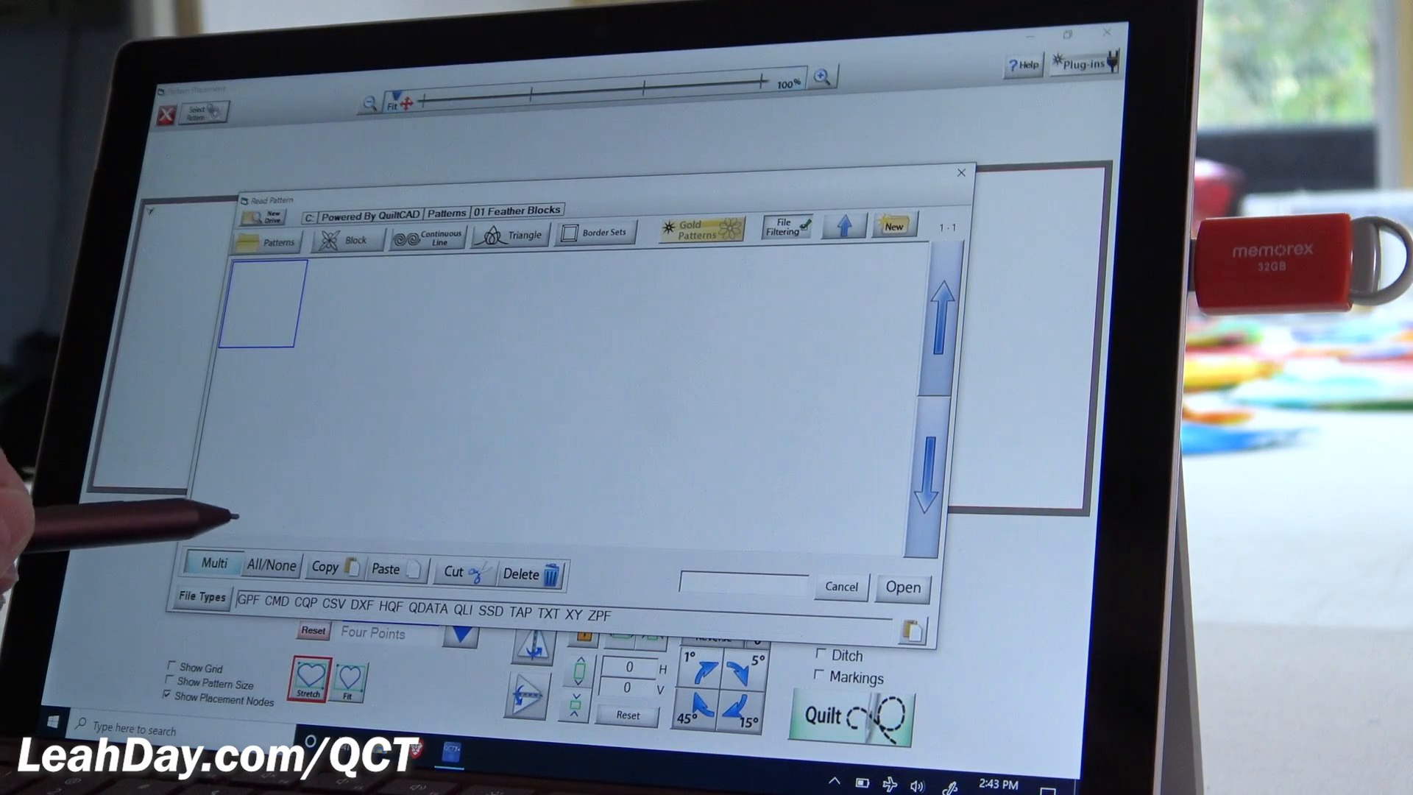
pyautogui.click(267, 241)
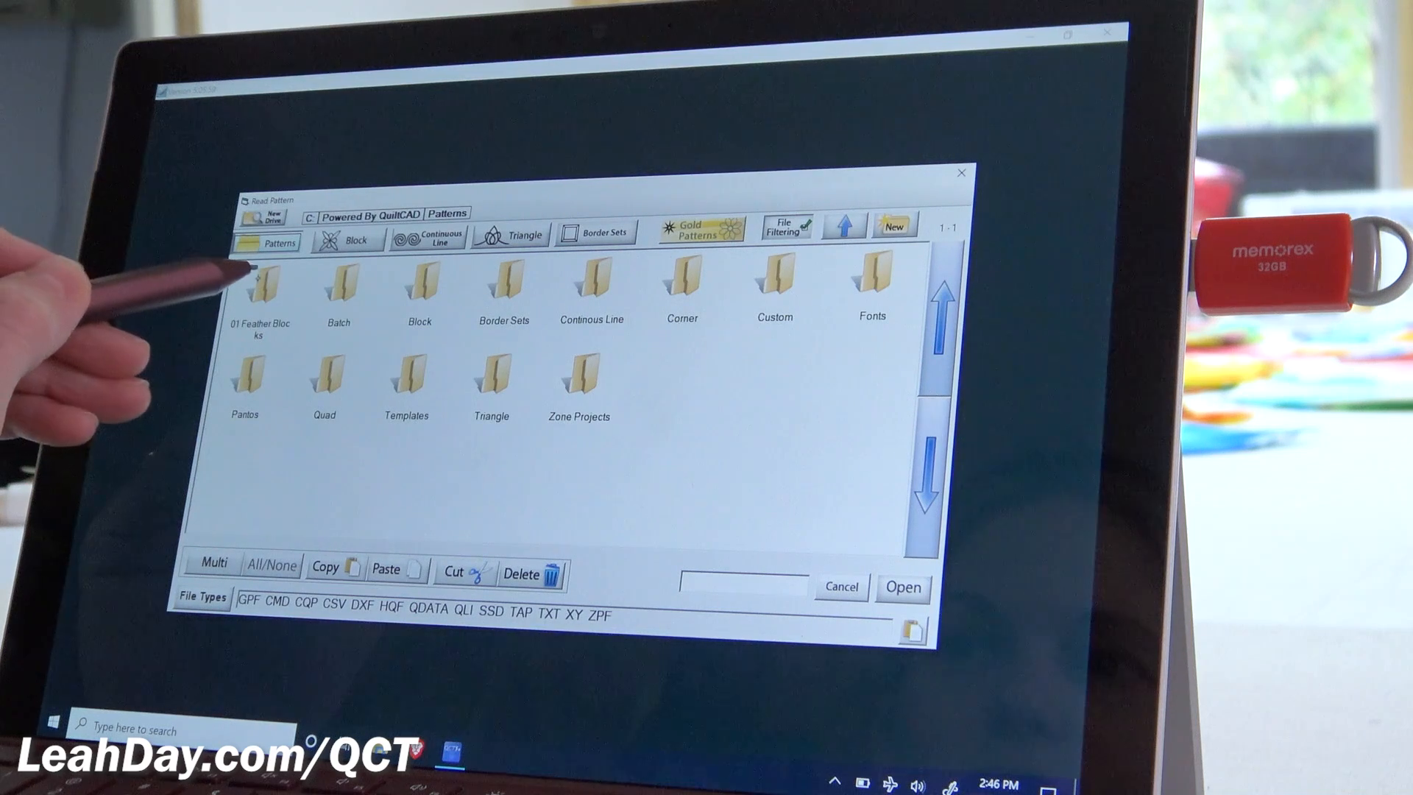
pyautogui.doubleClick(260, 286)
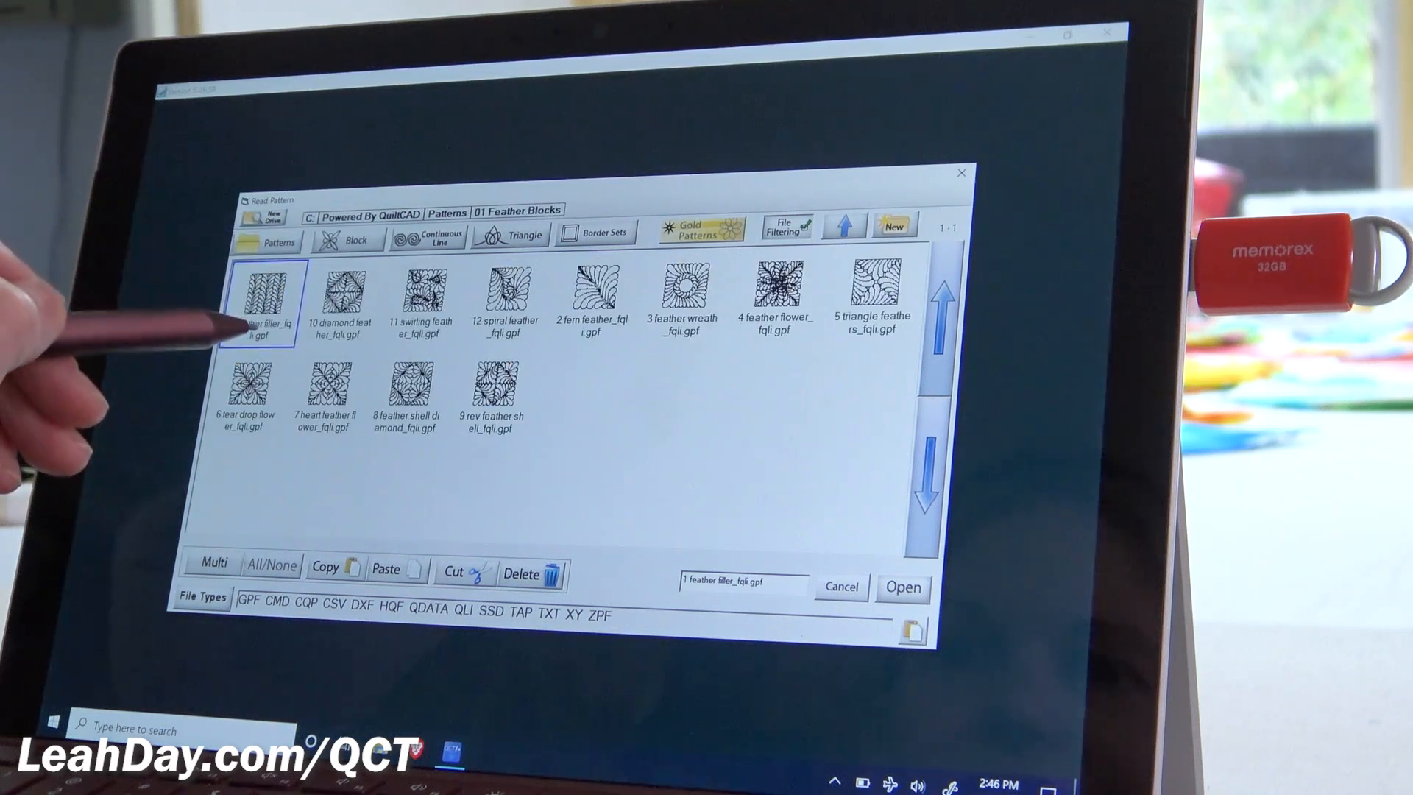